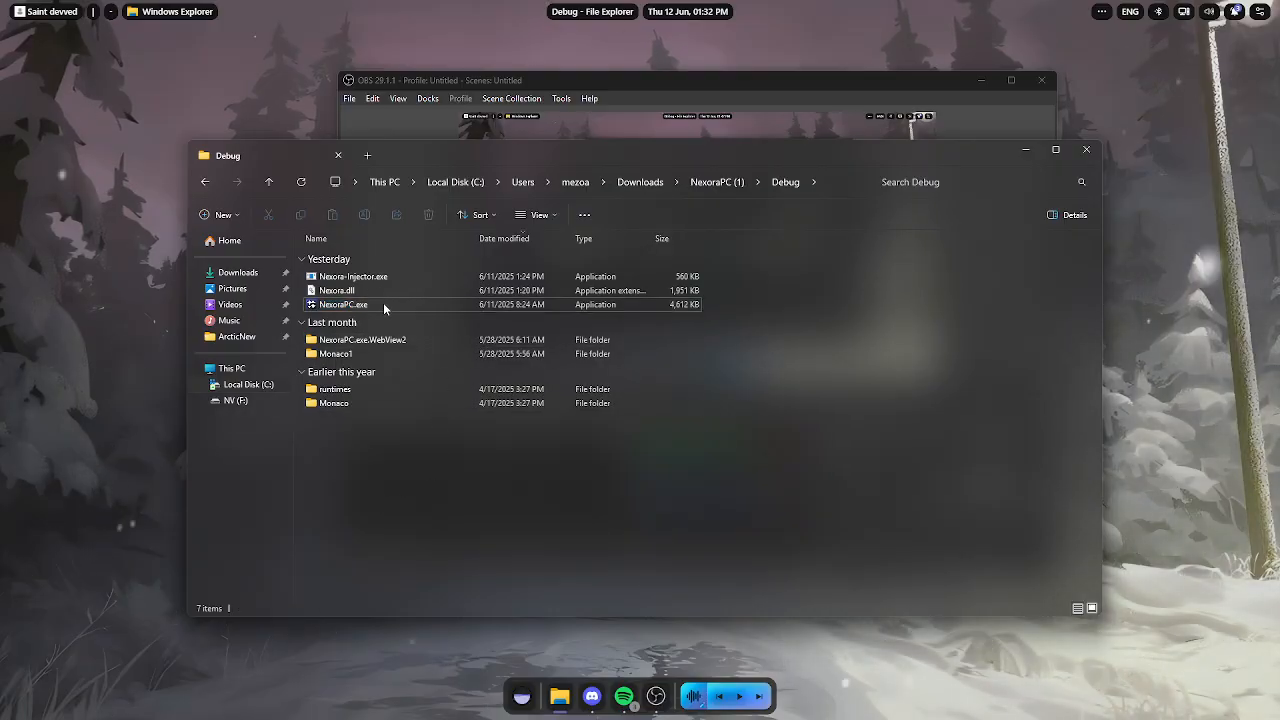
# Launch NexoraPC.exe from the Debug folder and switch to the Discord window
pyautogui.click(344, 304)
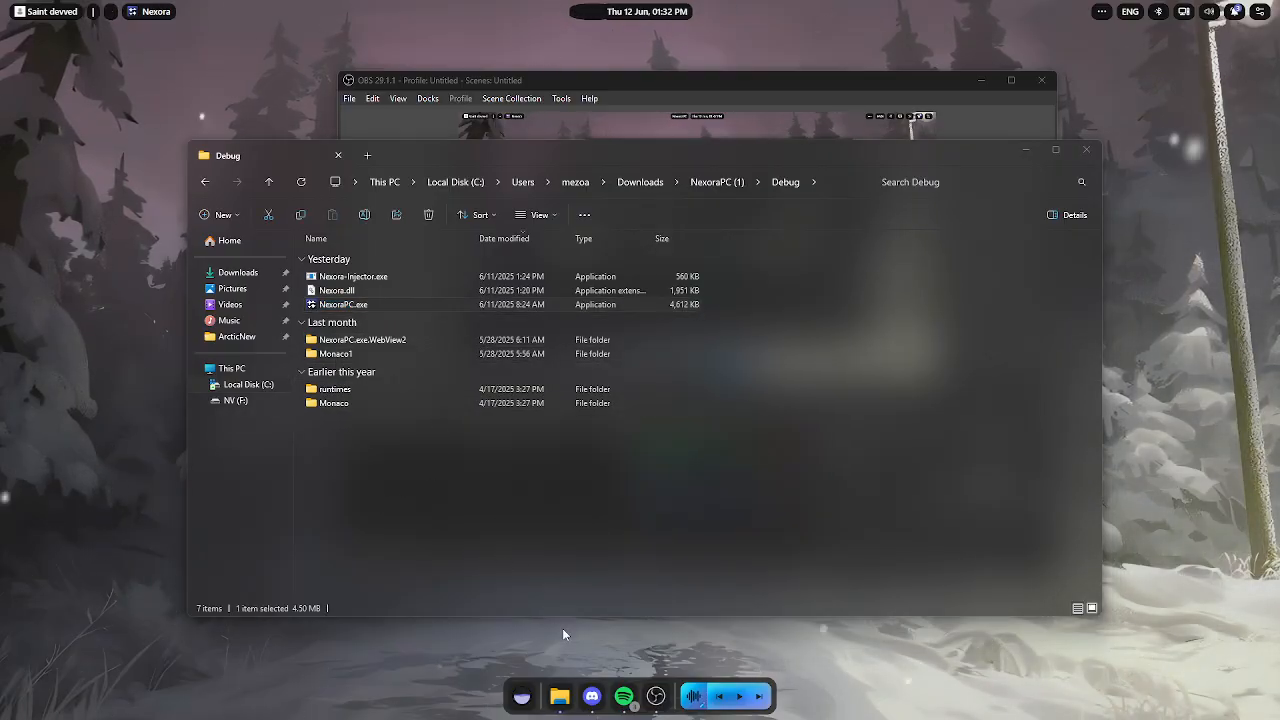
pyautogui.click(592, 696)
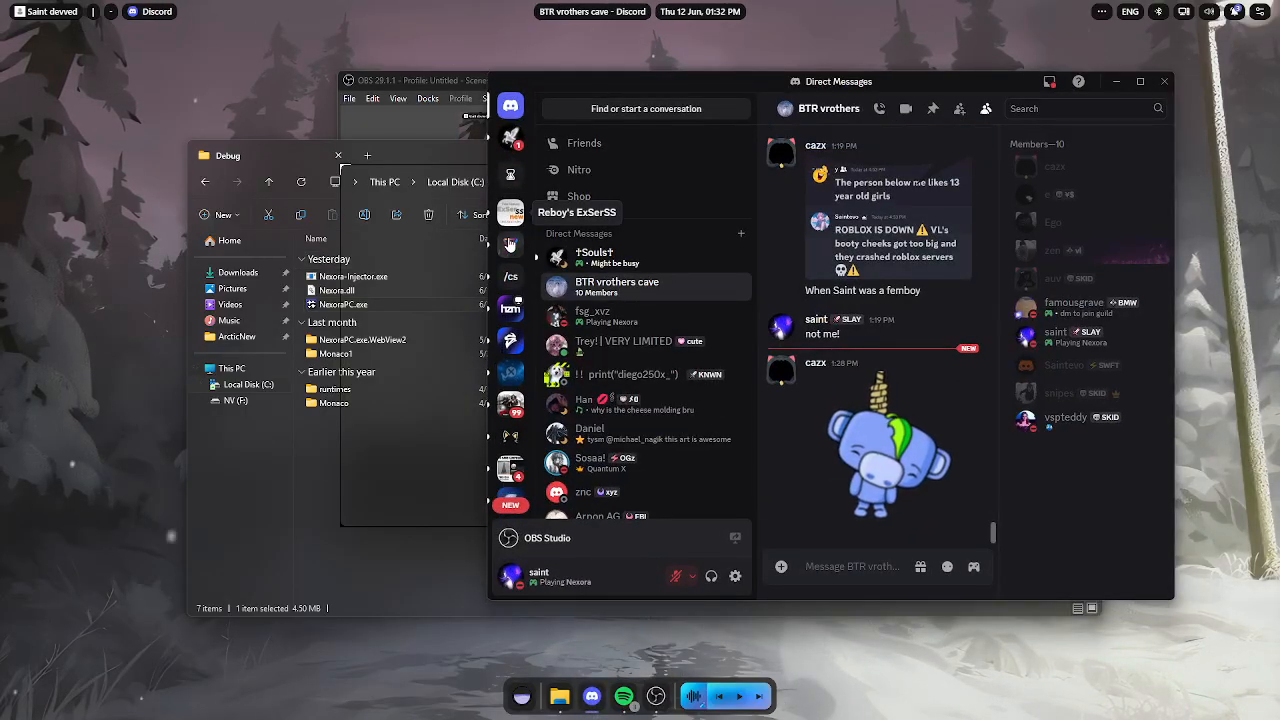
# Open the Nexora server, view the serverside channel, then the roblox-updates channel
pyautogui.click(510, 356)
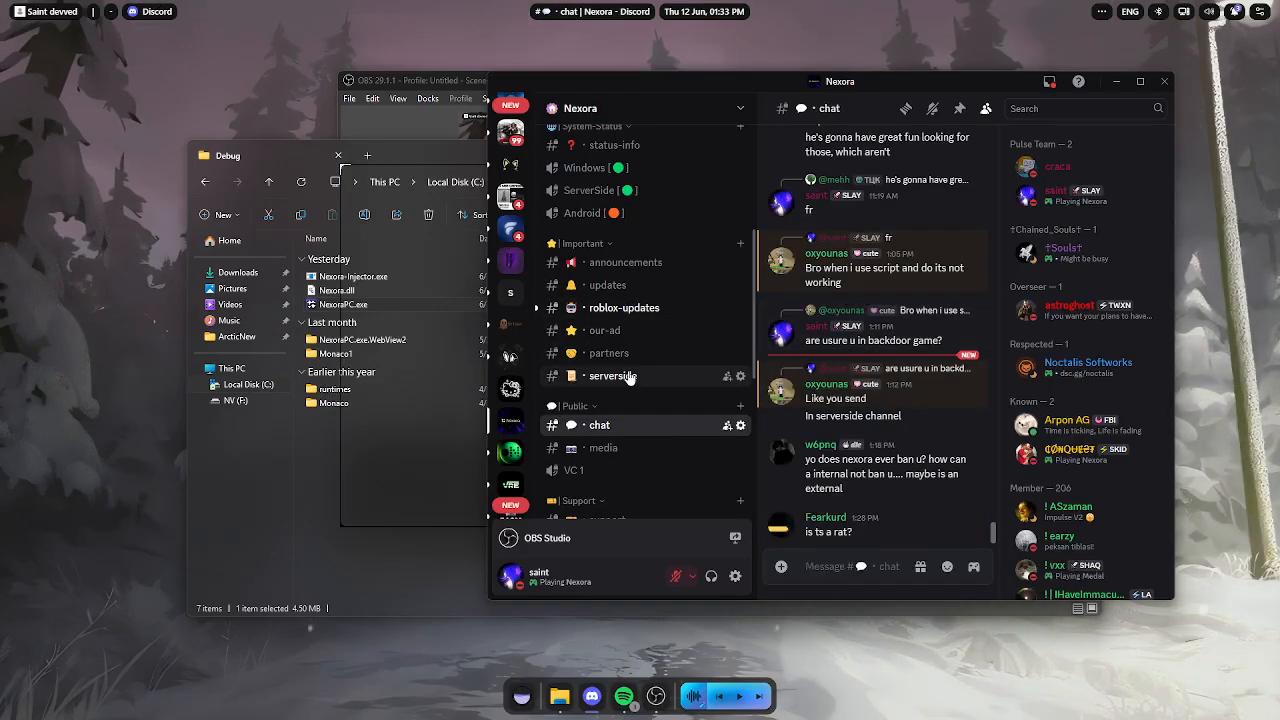
pyautogui.click(612, 376)
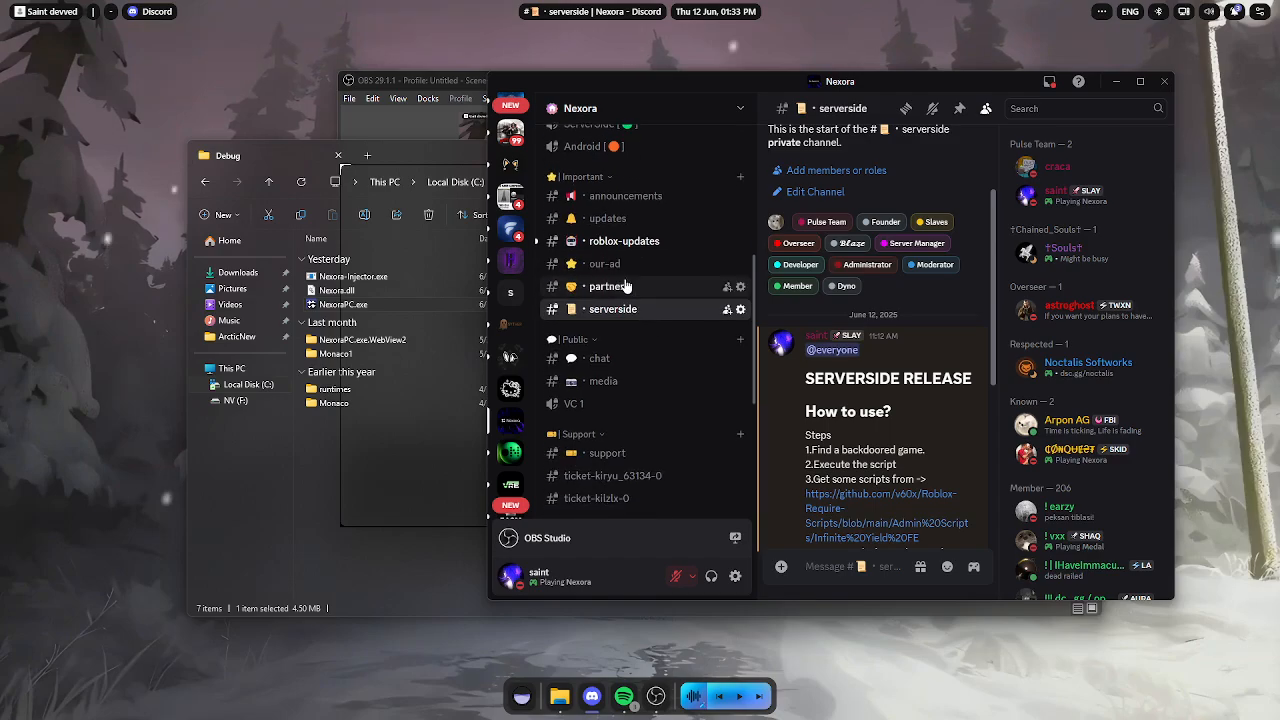
pyautogui.click(624, 240)
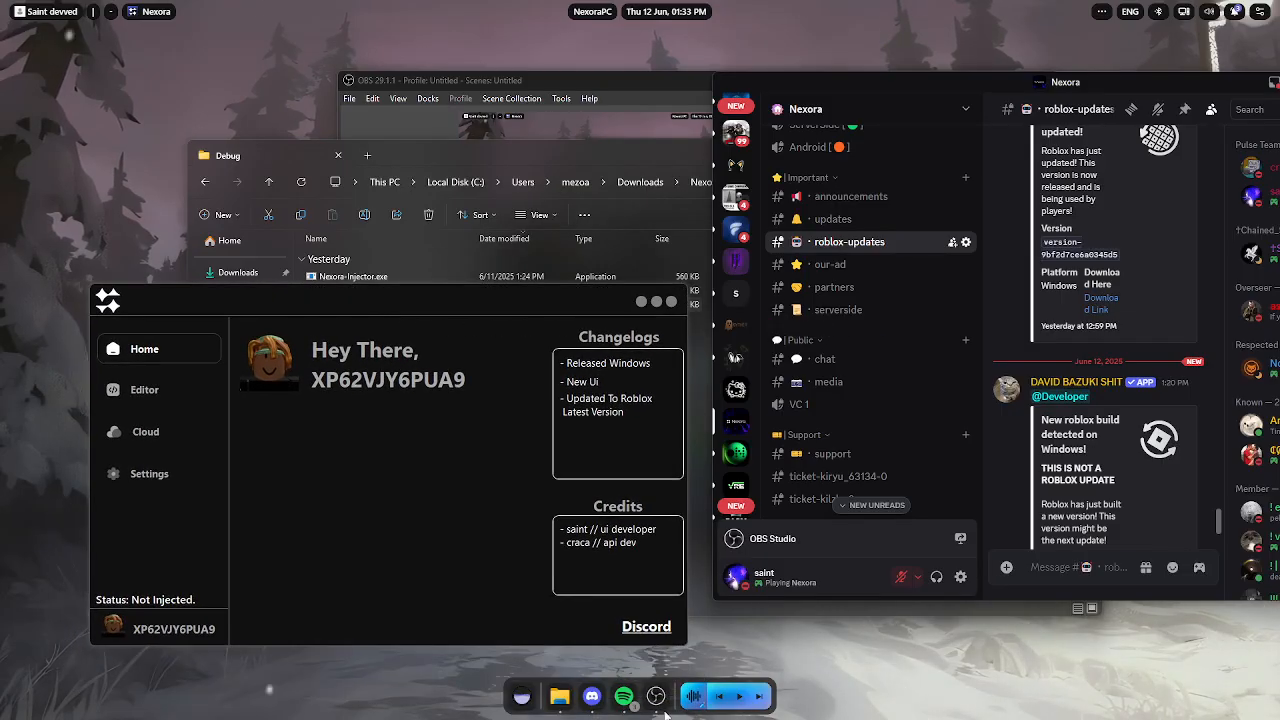
# Return to the serverside channel and scroll the release post to its script and test place links
pyautogui.click(656, 696)
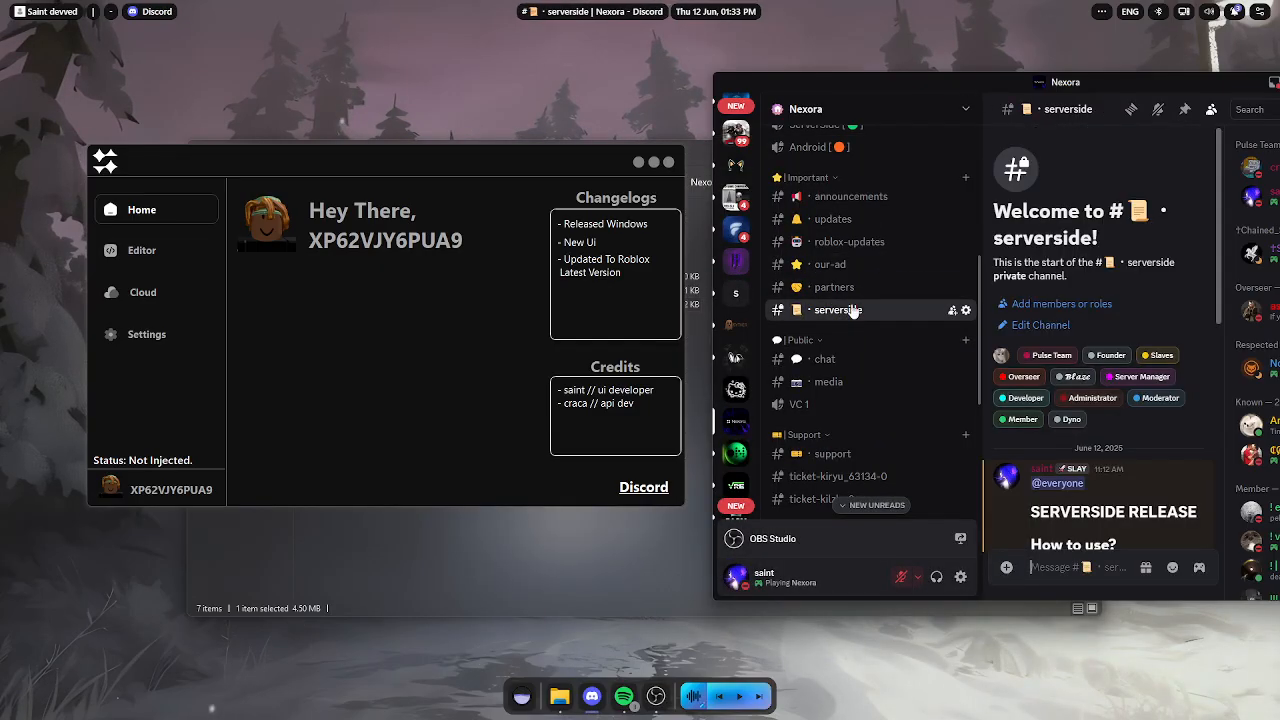
pyautogui.scroll(-3)
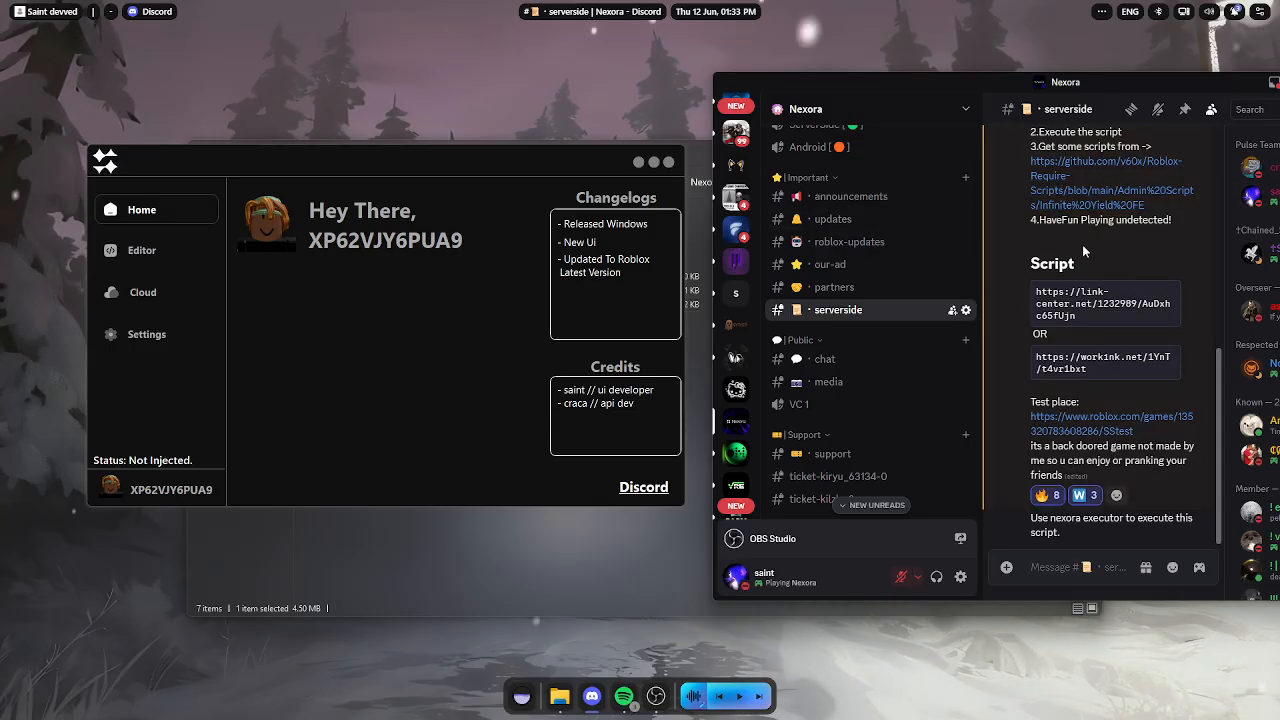
pyautogui.moveTo(1080, 430)
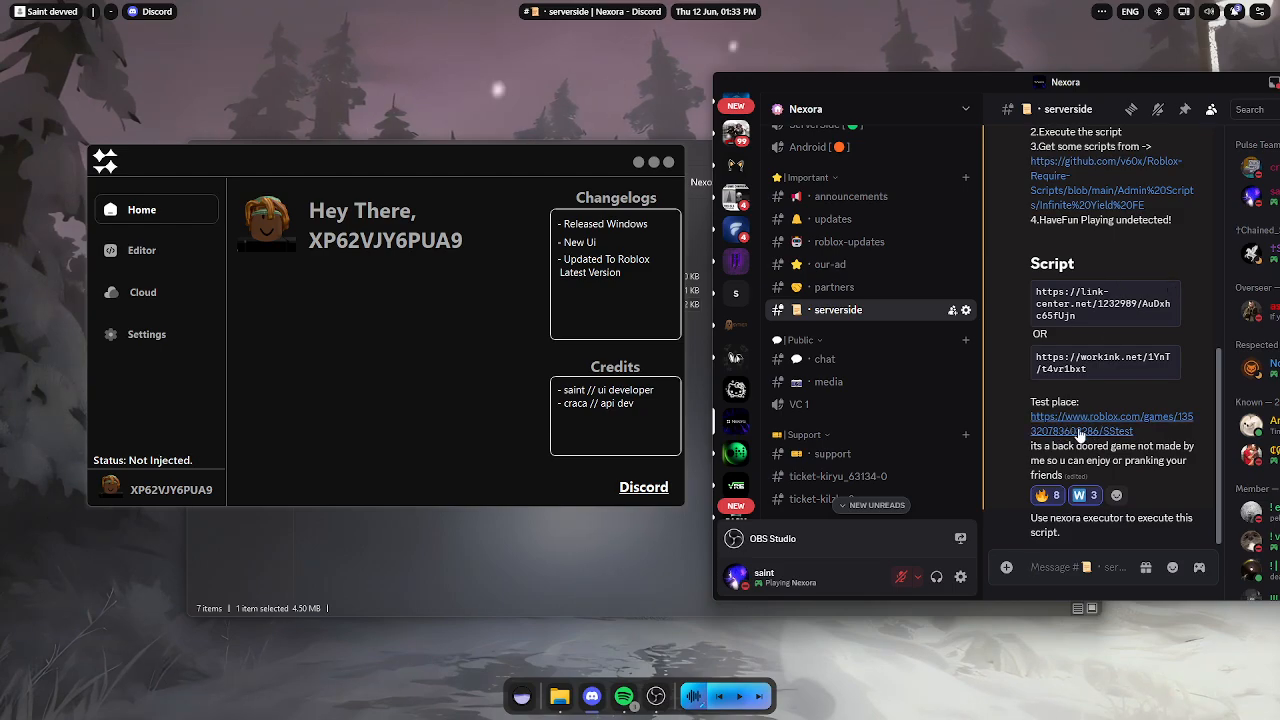
pyautogui.moveTo(1168, 348)
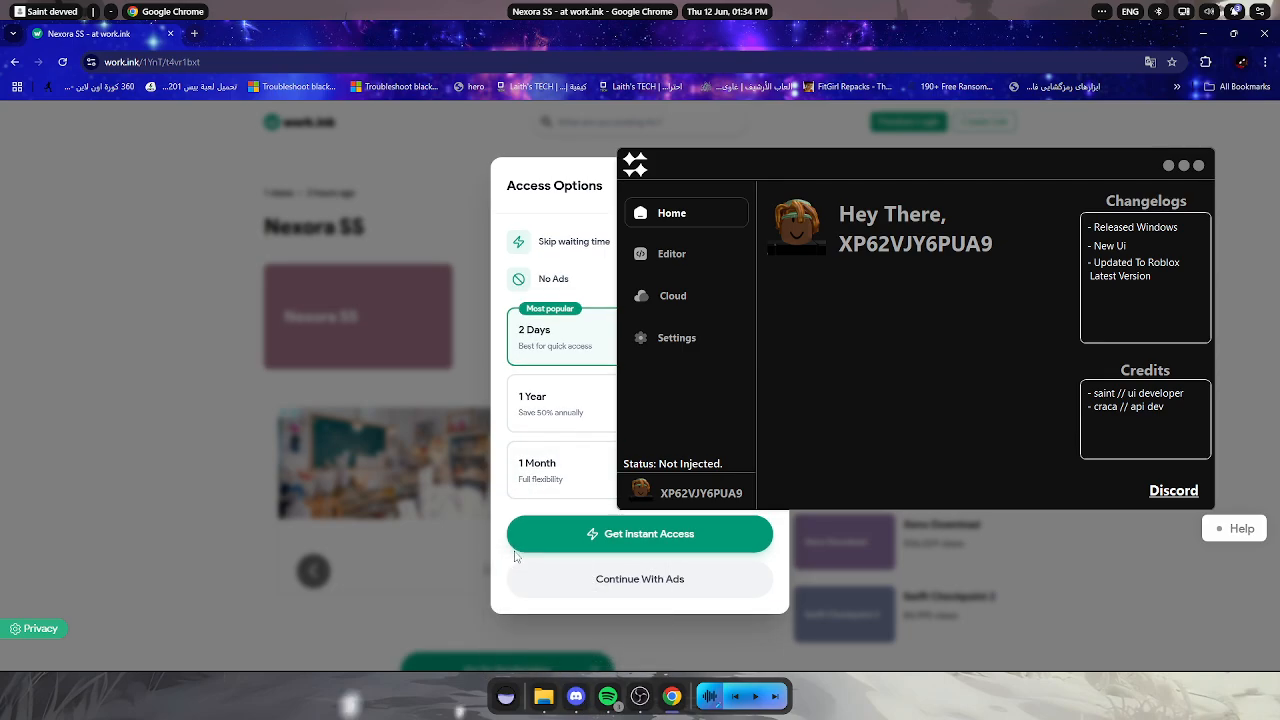
pyautogui.moveTo(552, 584)
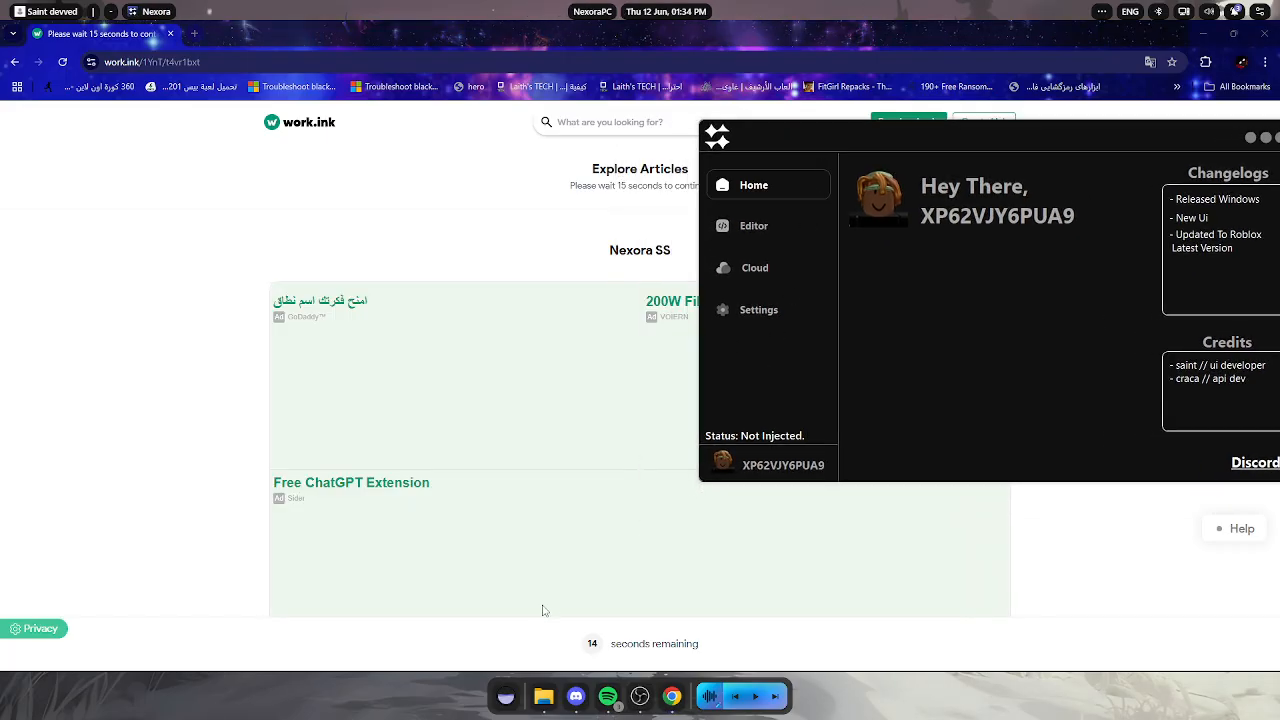
# Choose Continue With Ads on the Nexora SS work.ink page to start the 15-second timer
pyautogui.click(576, 696)
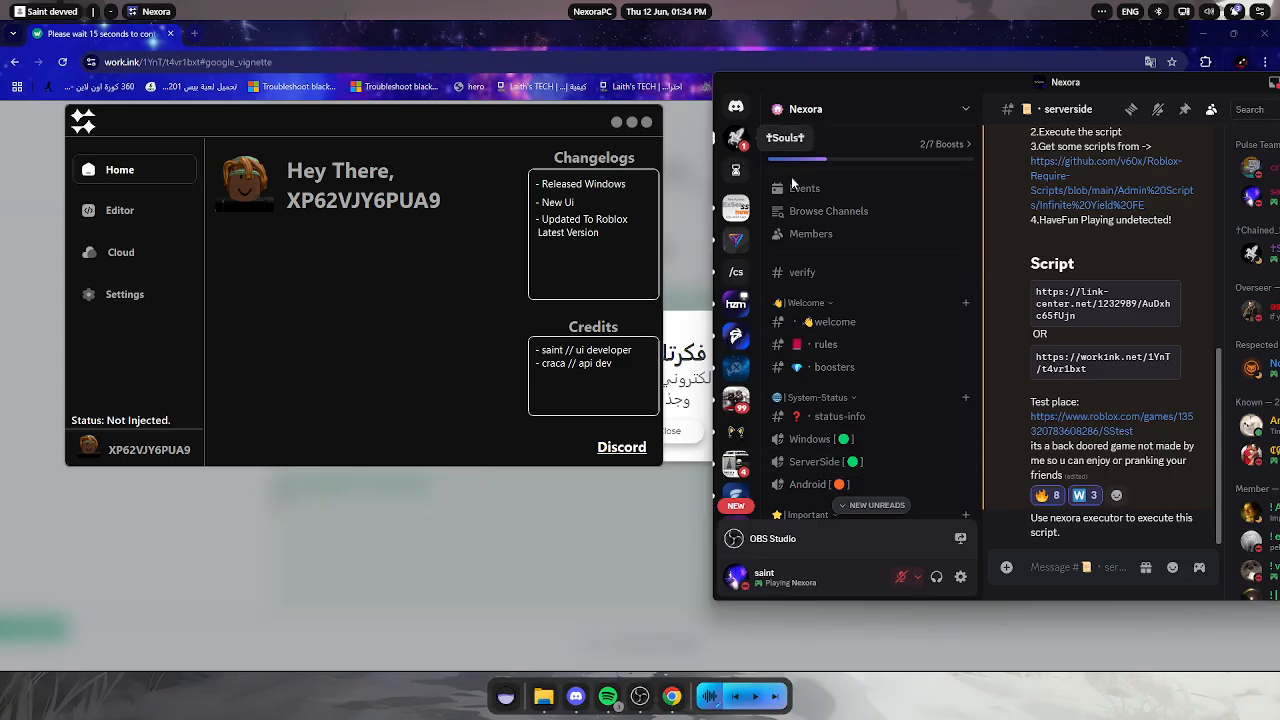
# Read the announcements and updates channels, then move to roblox-updates
pyautogui.scroll(-3)
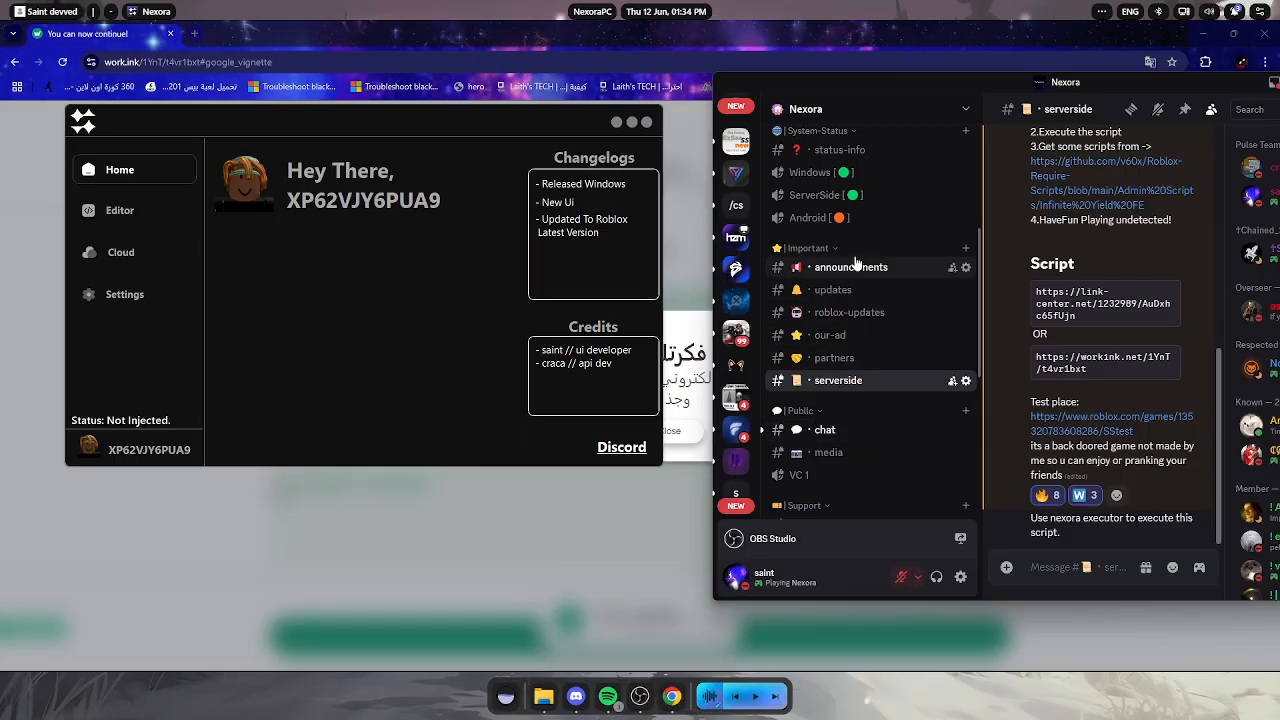
pyautogui.click(850, 266)
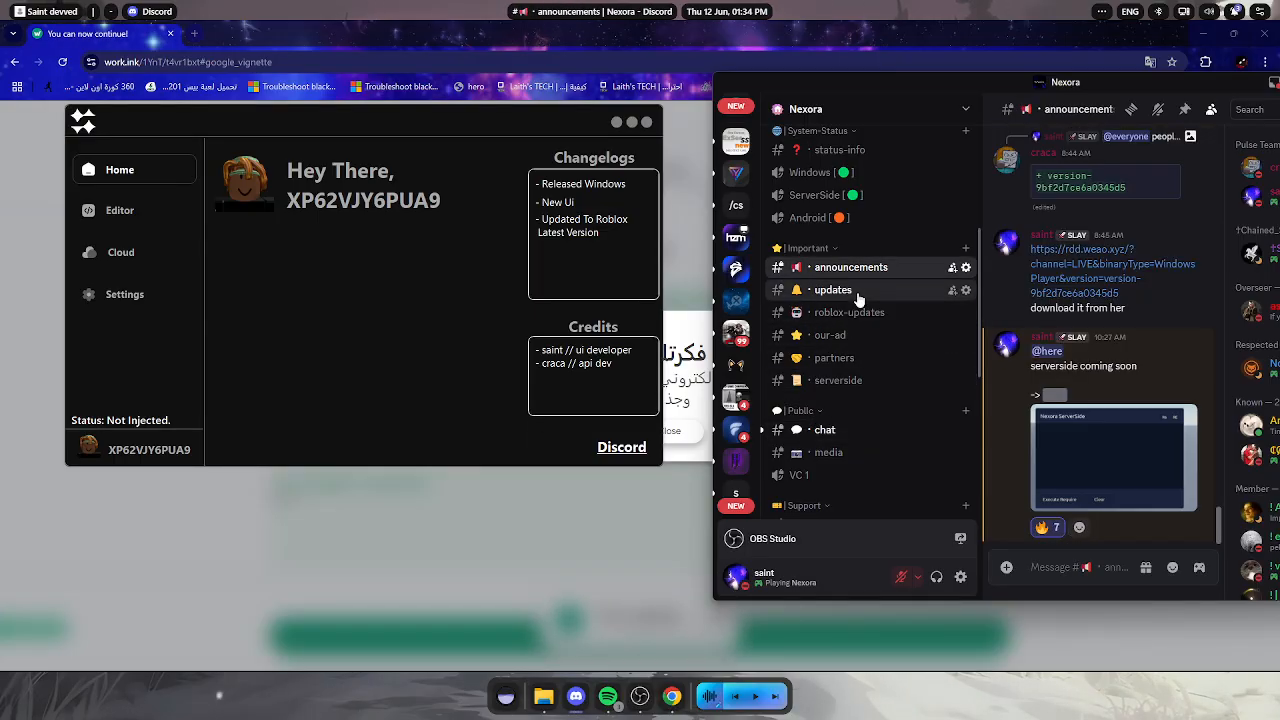
pyautogui.click(832, 288)
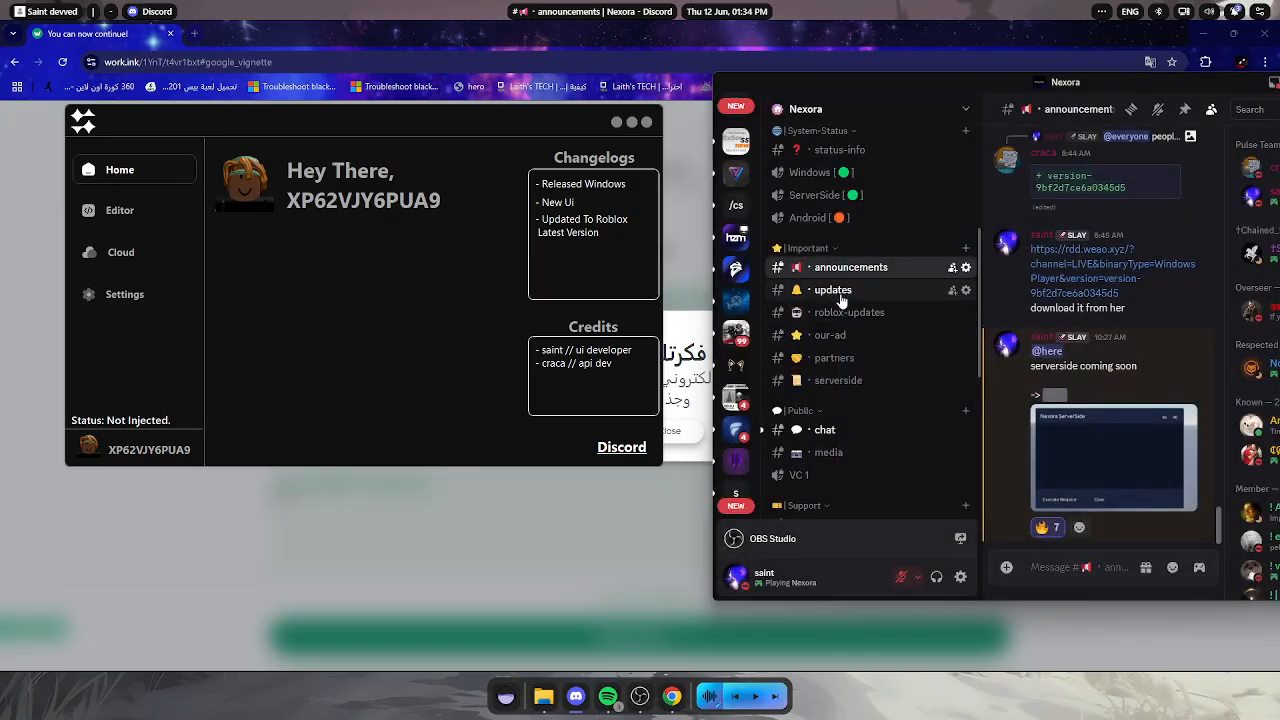
pyautogui.click(832, 288)
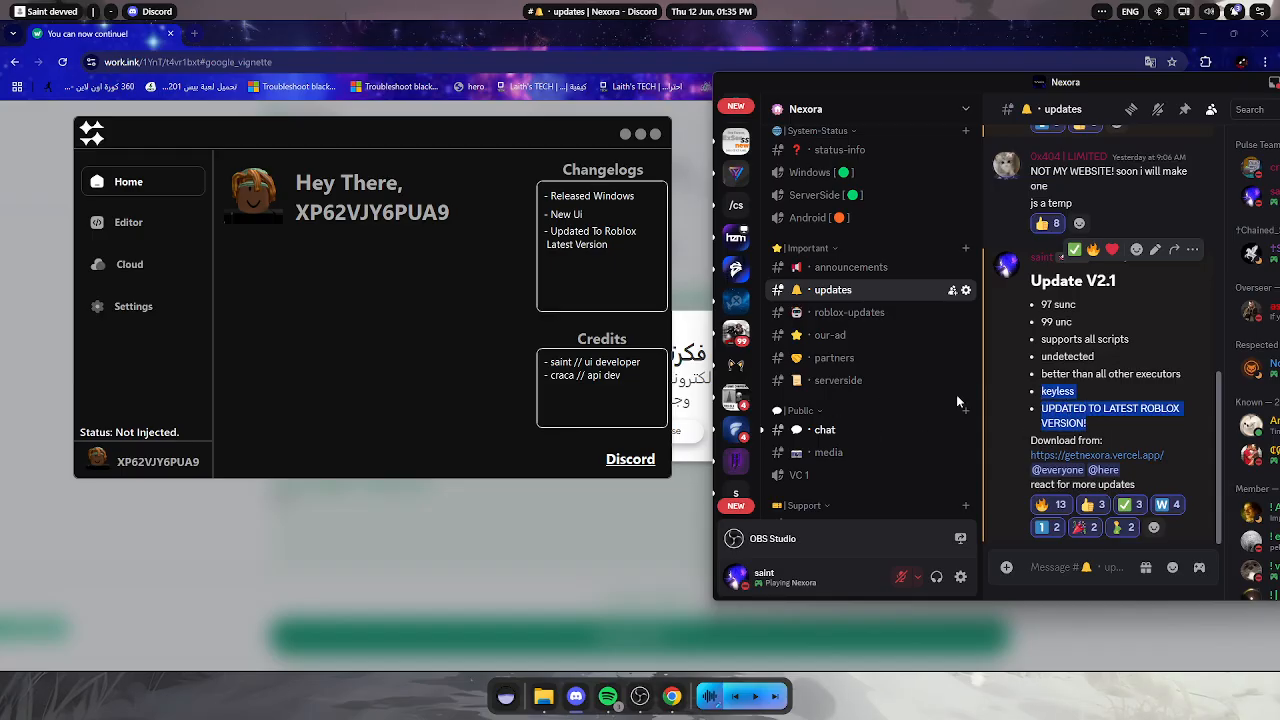
pyautogui.scroll(-3)
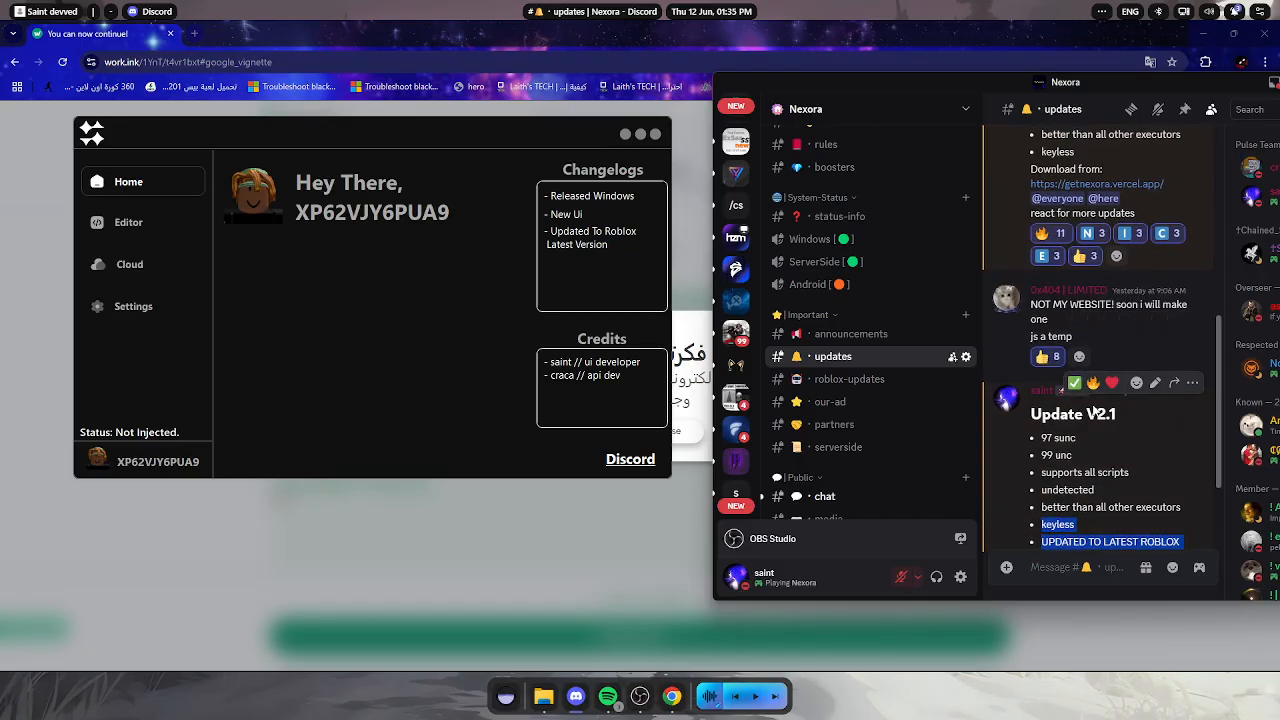
pyautogui.click(848, 378)
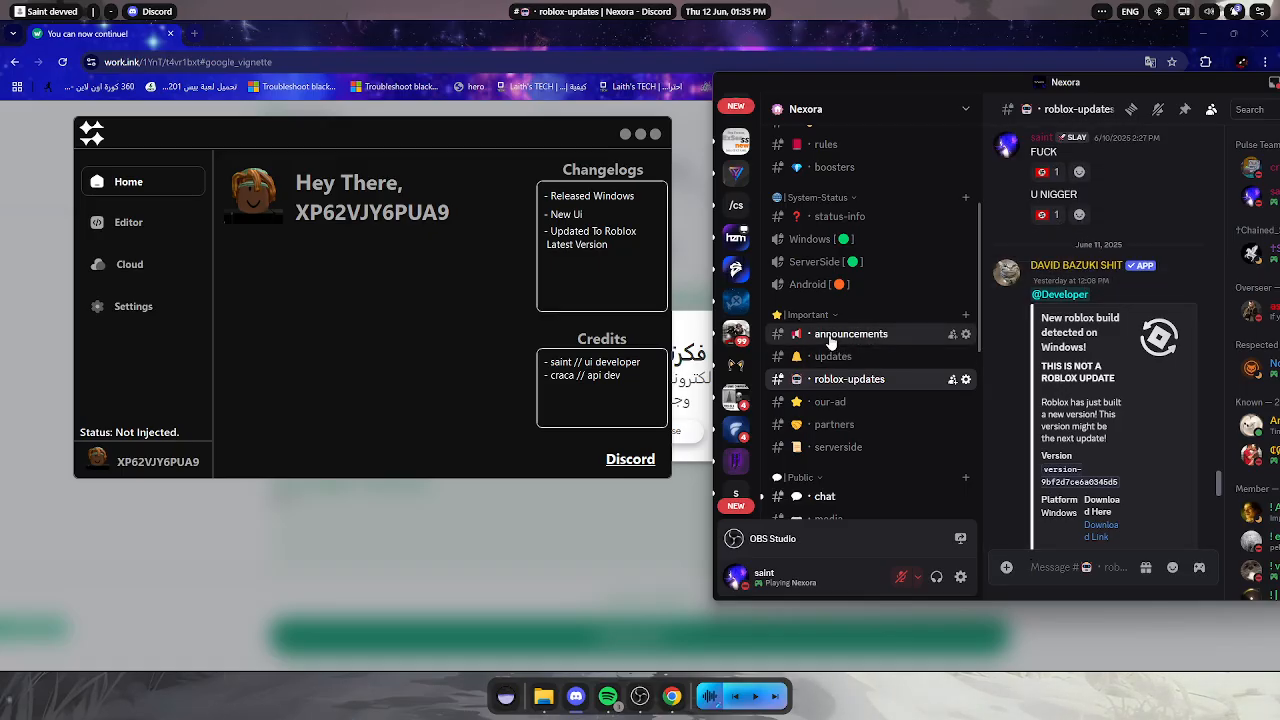
# Revisit announcements, updates and roblox-updates, finishing on the roblox-updates channel
pyautogui.click(850, 332)
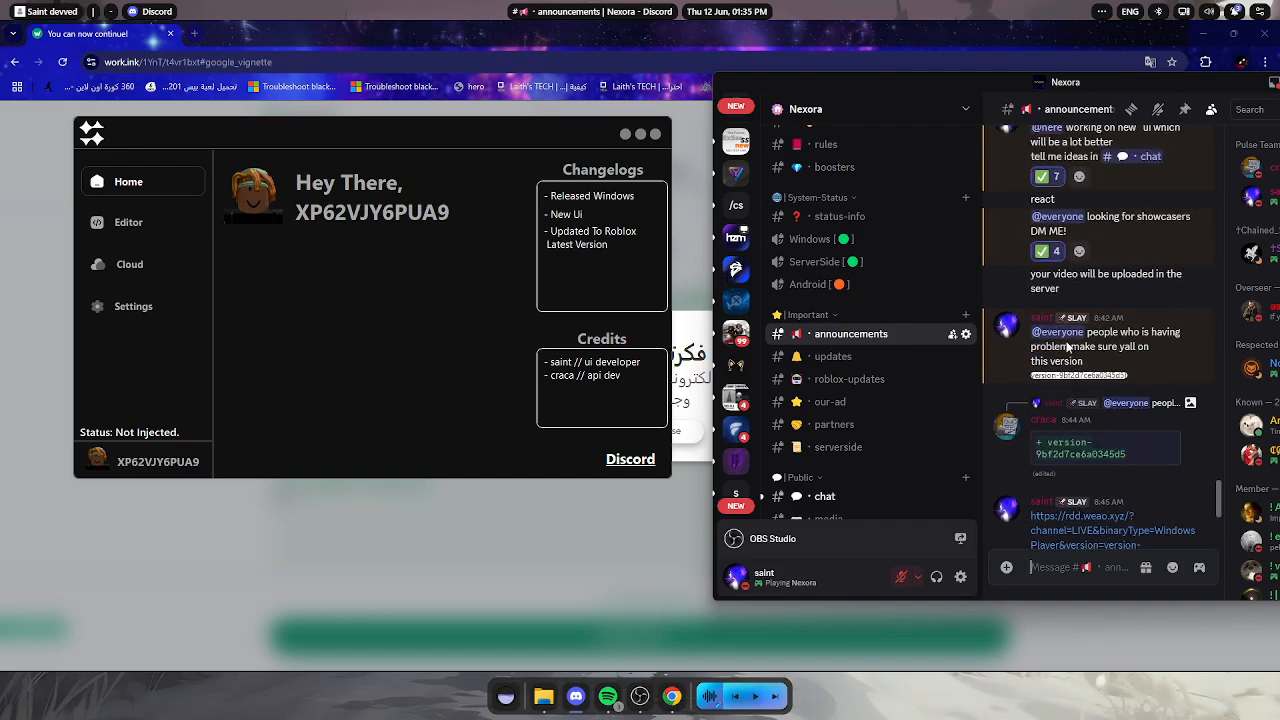
pyautogui.click(832, 356)
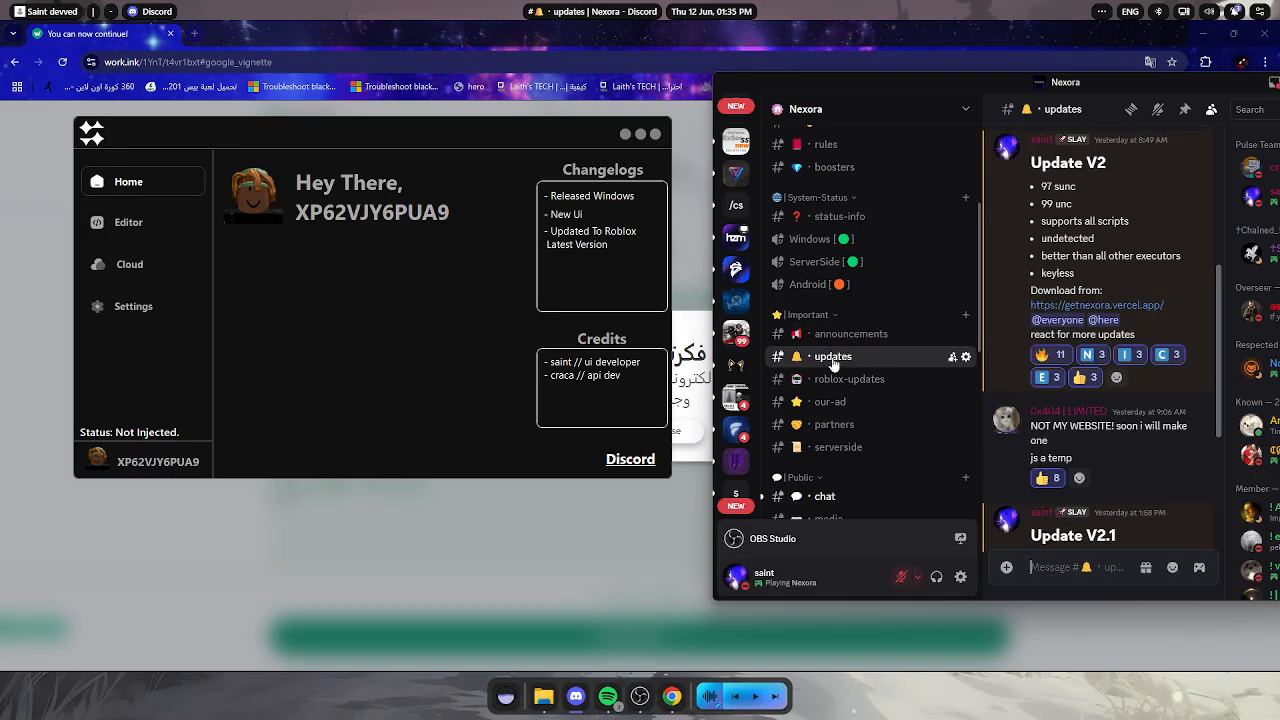
pyautogui.scroll(-3)
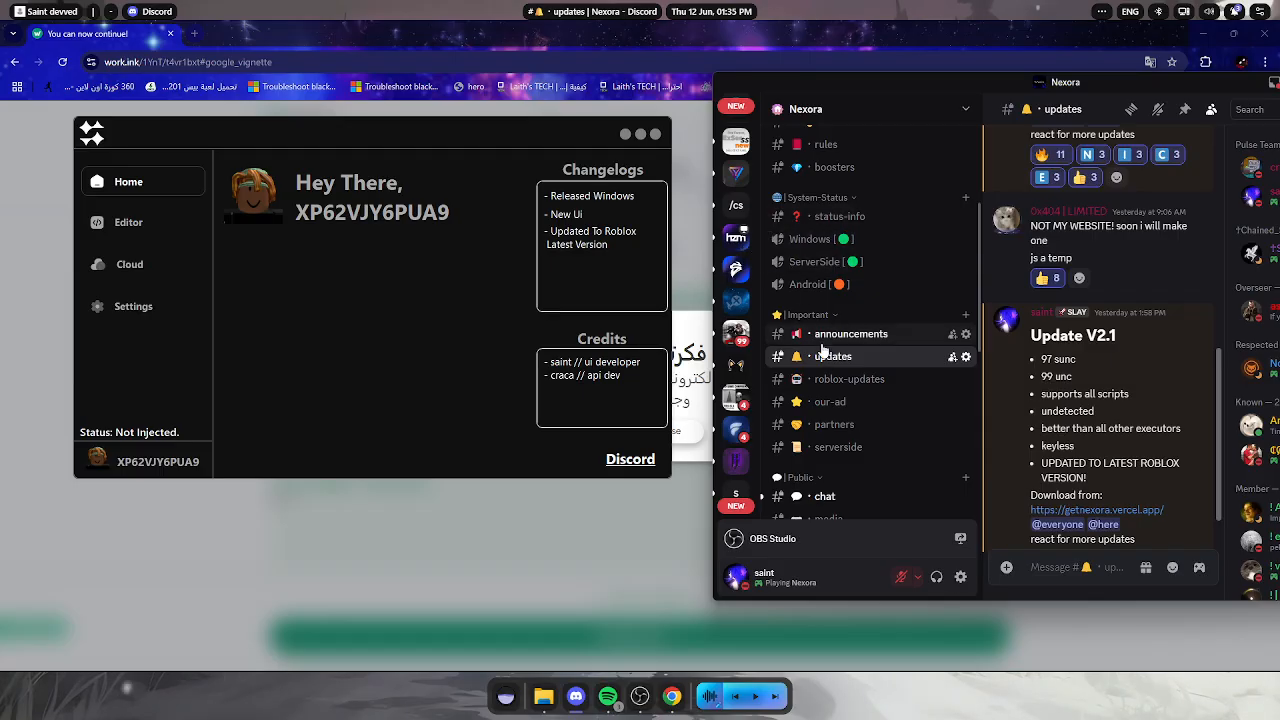
pyautogui.click(852, 332)
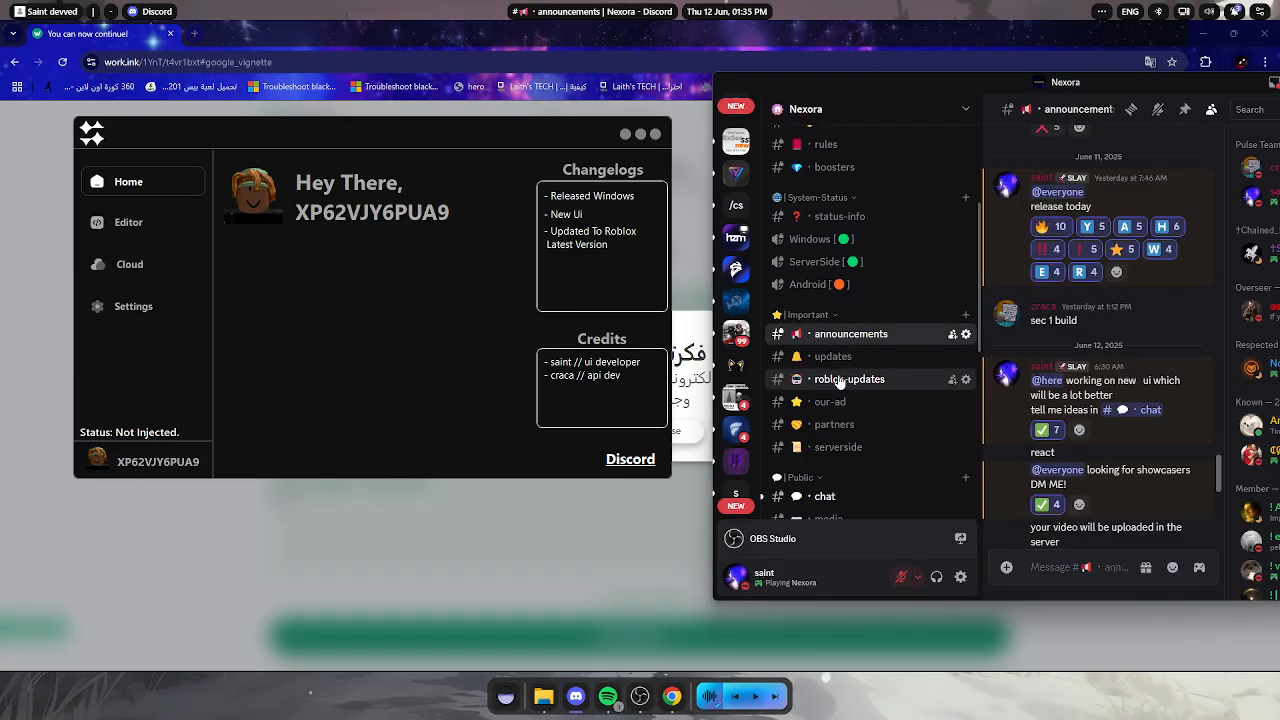
pyautogui.click(850, 378)
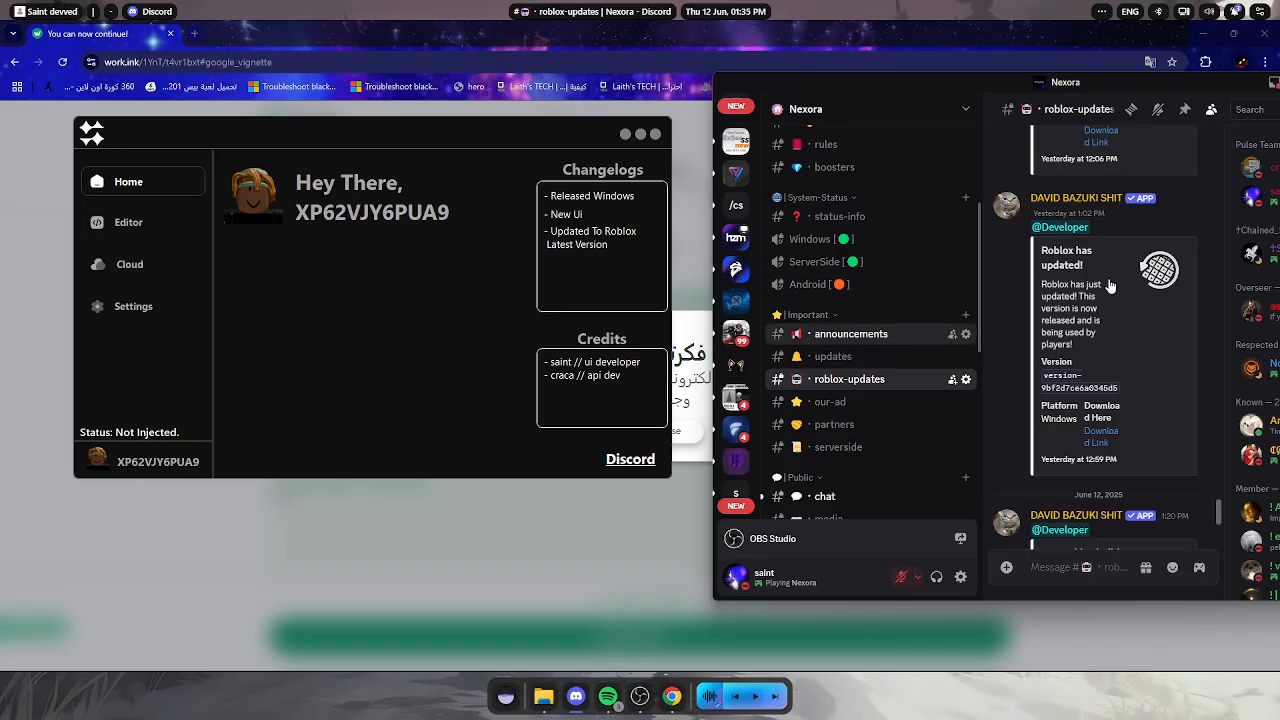
pyautogui.click(852, 332)
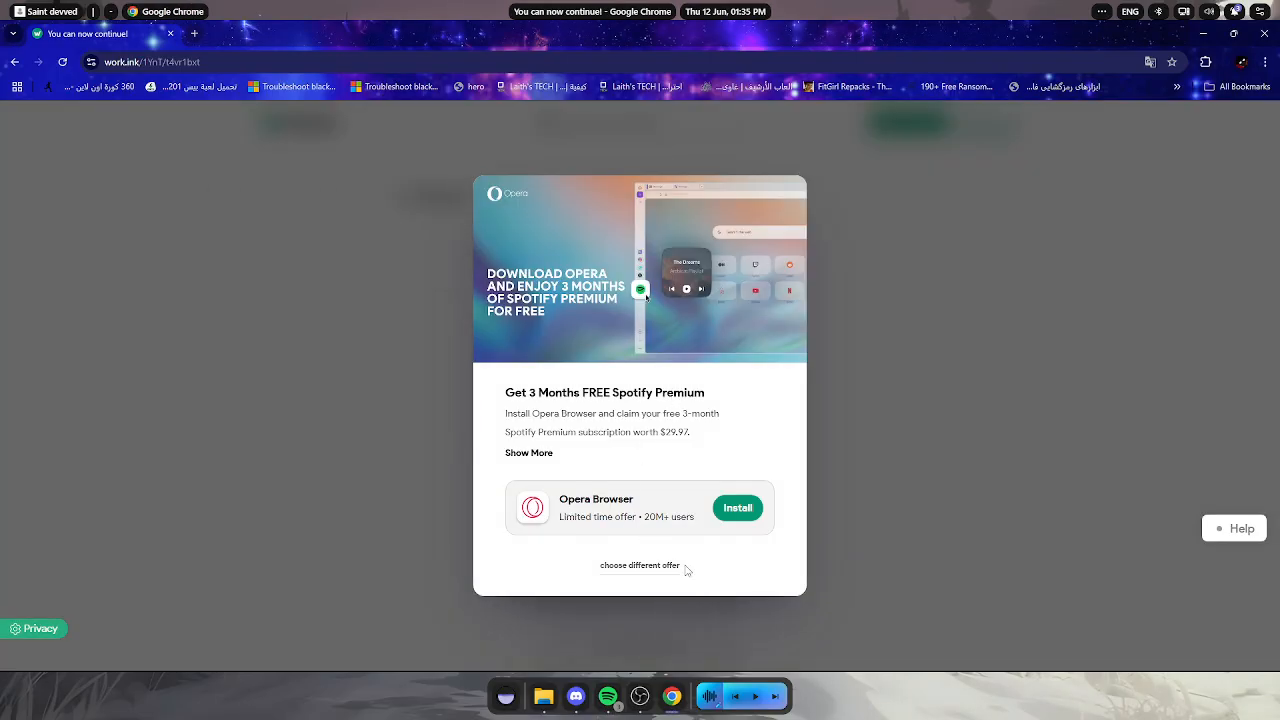
# Accept the Opera install offer and reach the unlocked Nexora SS loadstring paste
pyautogui.click(736, 508)
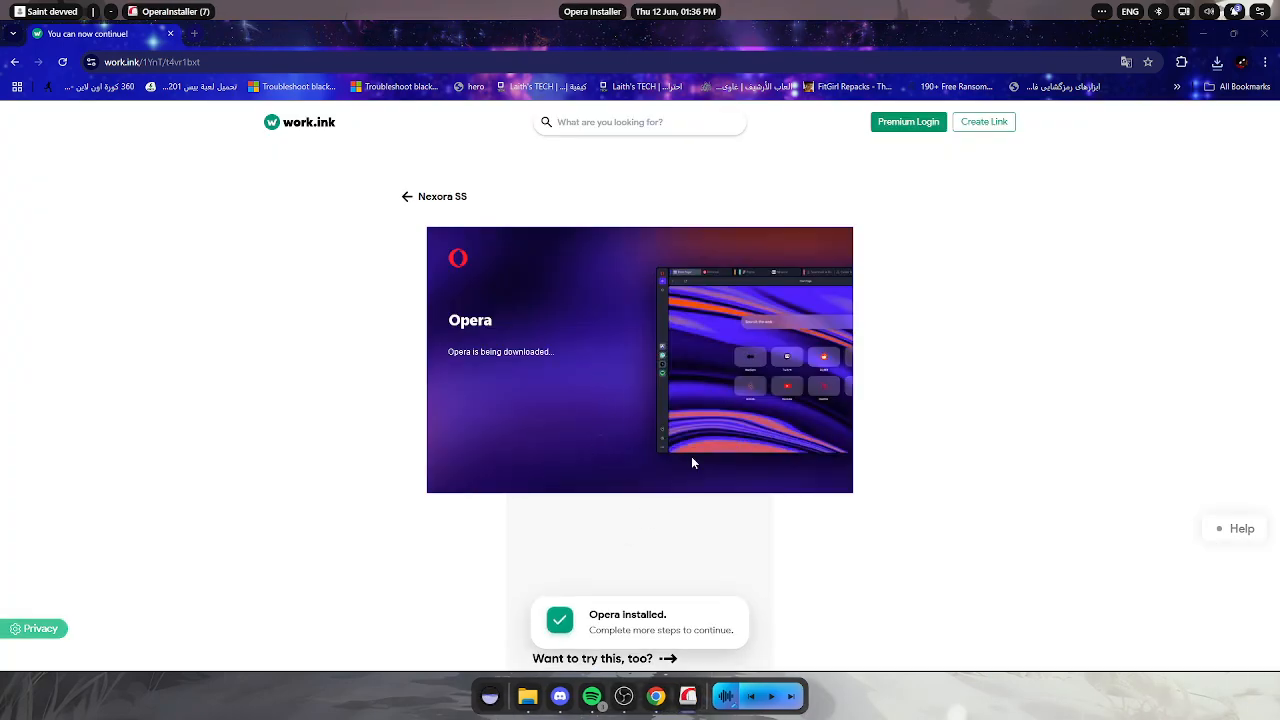
pyautogui.rightClick(708, 696)
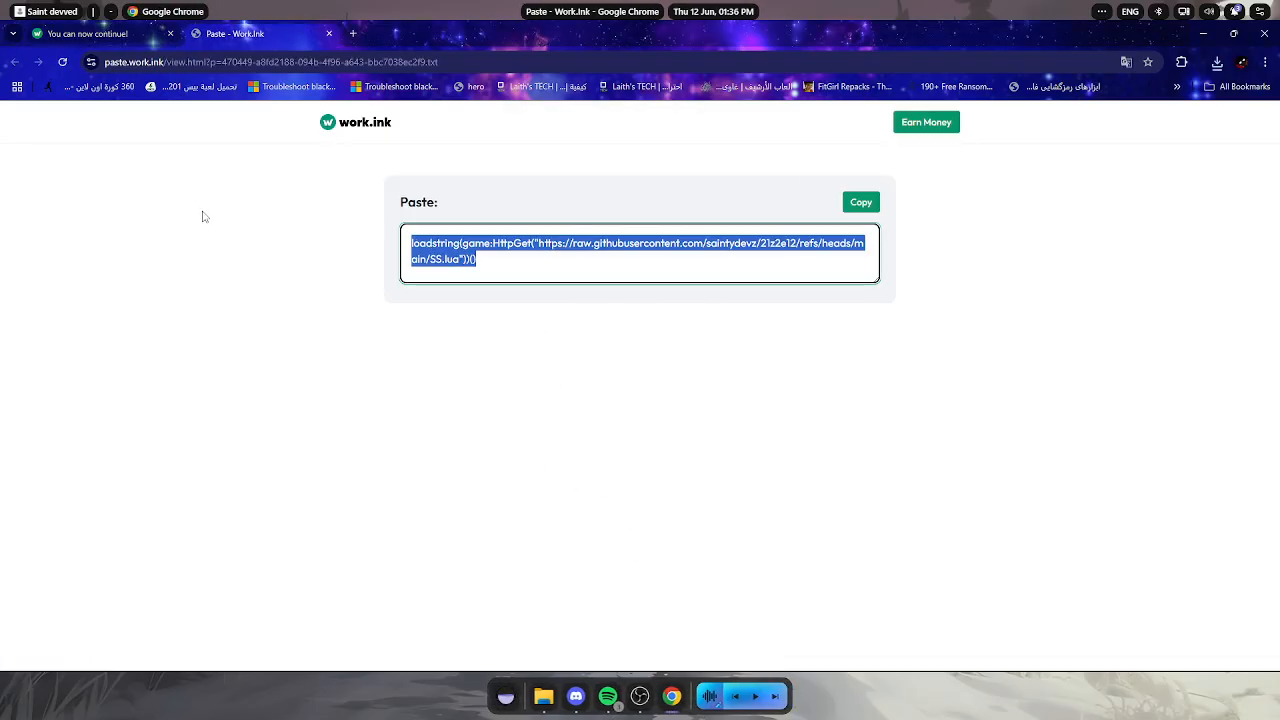
pyautogui.moveTo(936, 190)
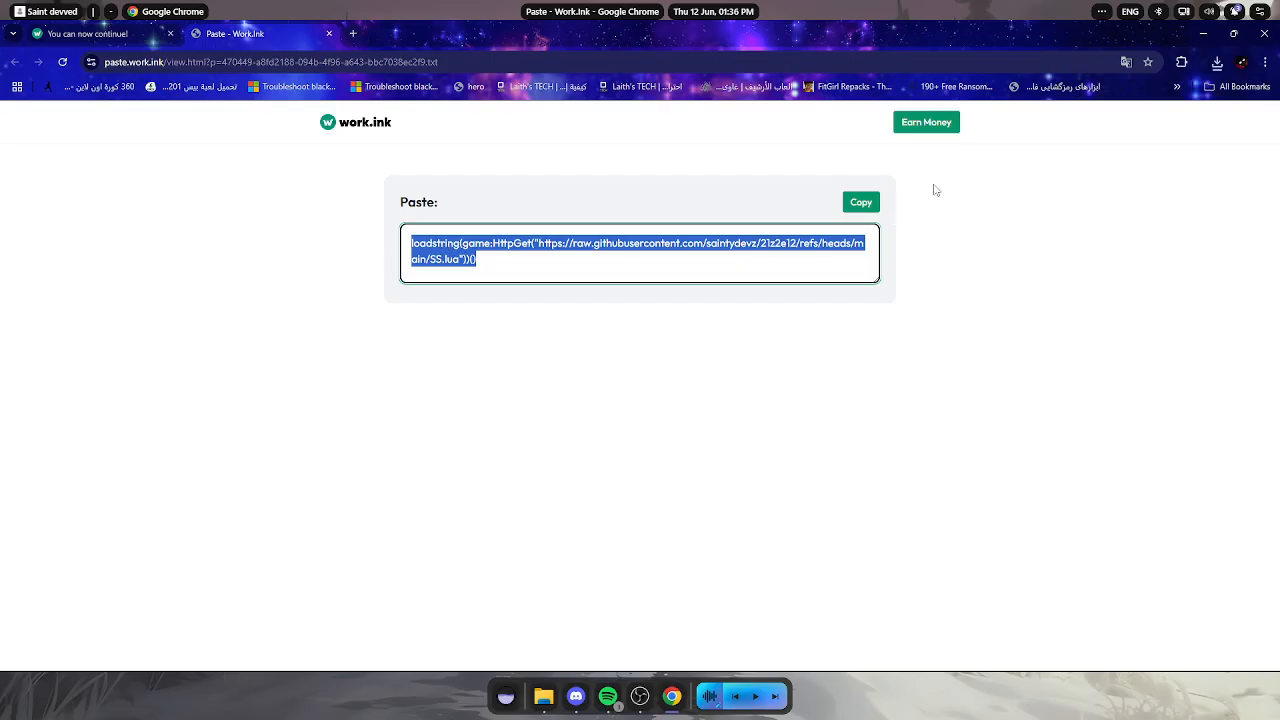
pyautogui.moveTo(1156, 56)
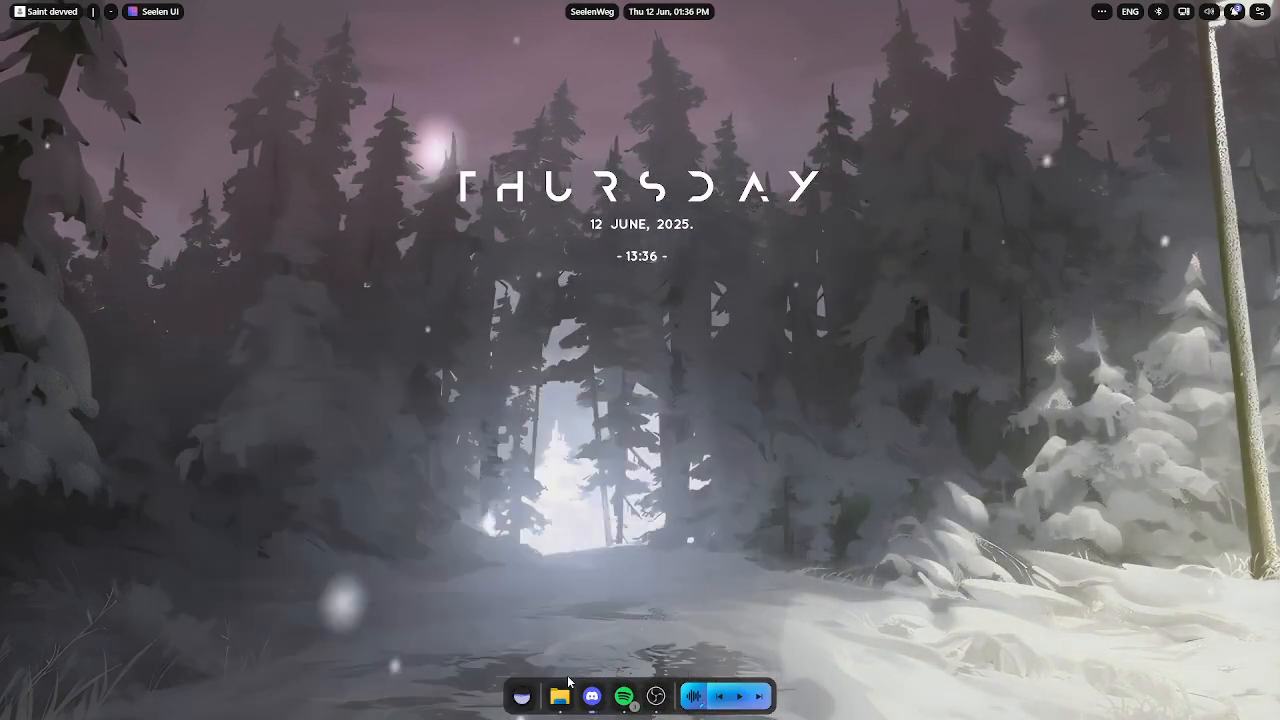
# Bring up File Explorer and launch NexoraPC.exe from the Debug folder again
pyautogui.click(560, 696)
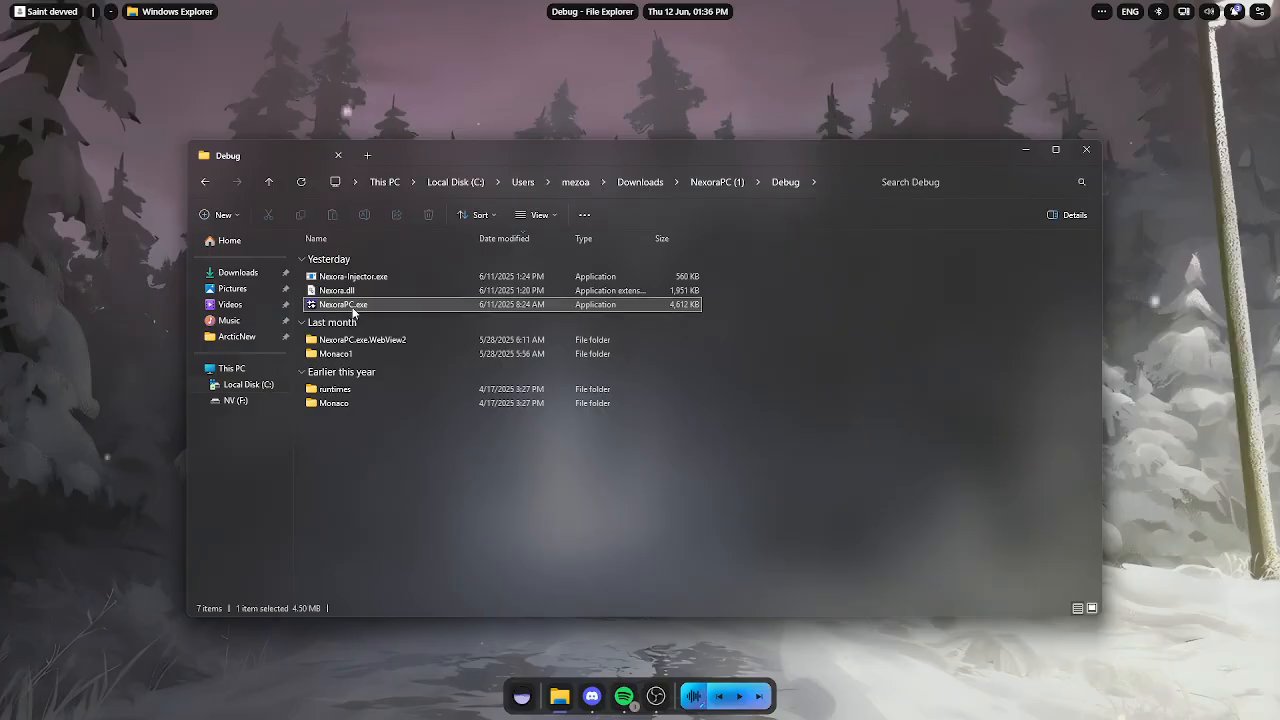
pyautogui.doubleClick(344, 304)
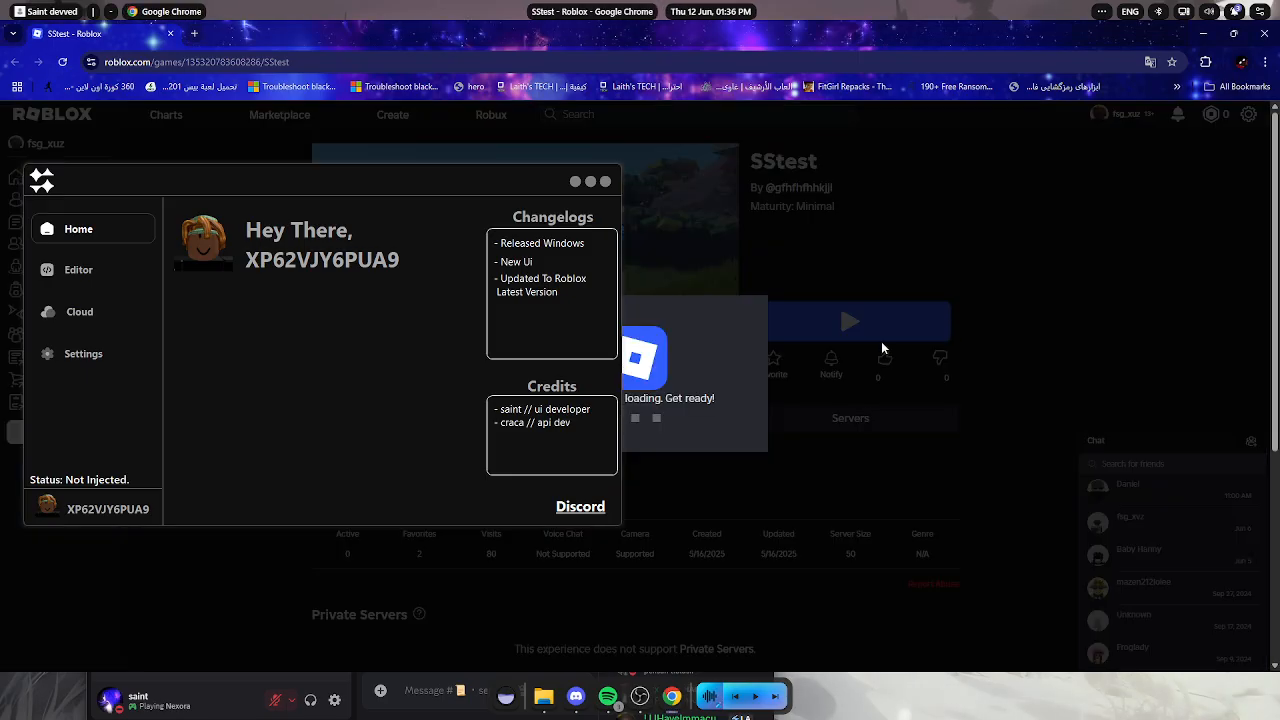
# Paste the SS.lua loadstring script from raw.githubusercontent.com into editor Tab 1
pyautogui.click(78, 268)
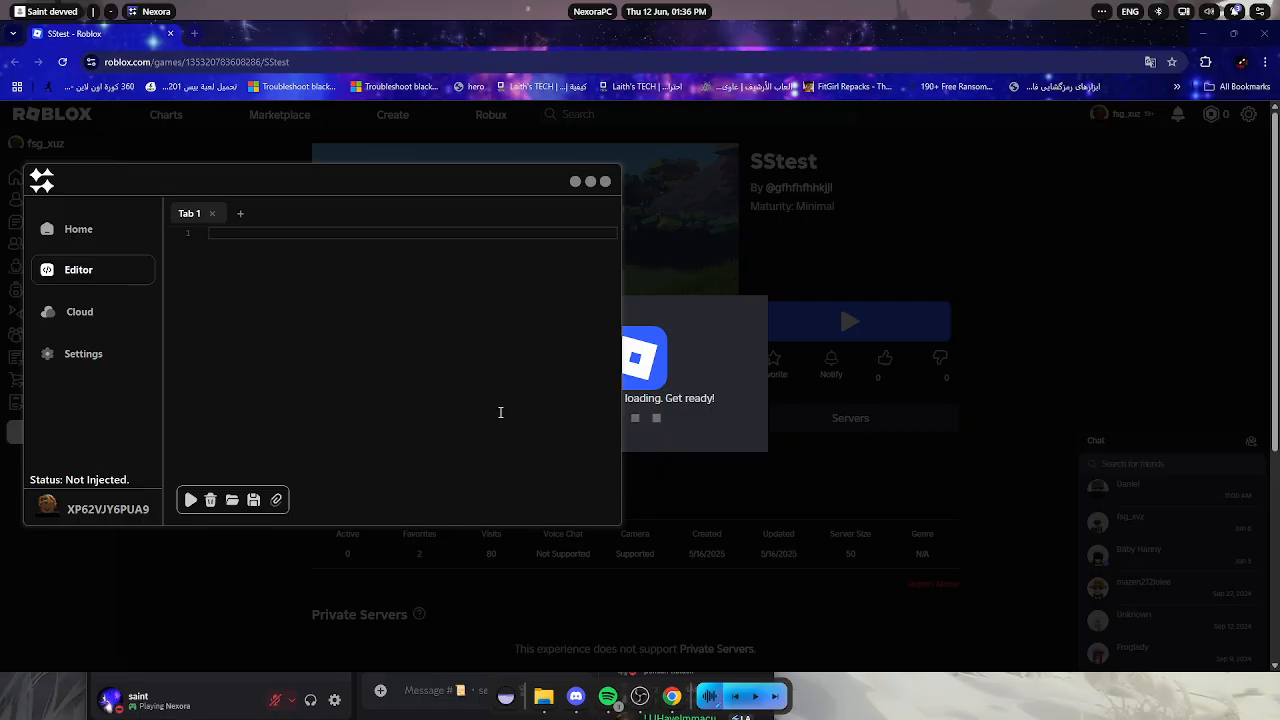
pyautogui.write('s://raw.githubusercontent.com/saintydevz/21z2e12/refs/heads/main/SS.lua"))()')
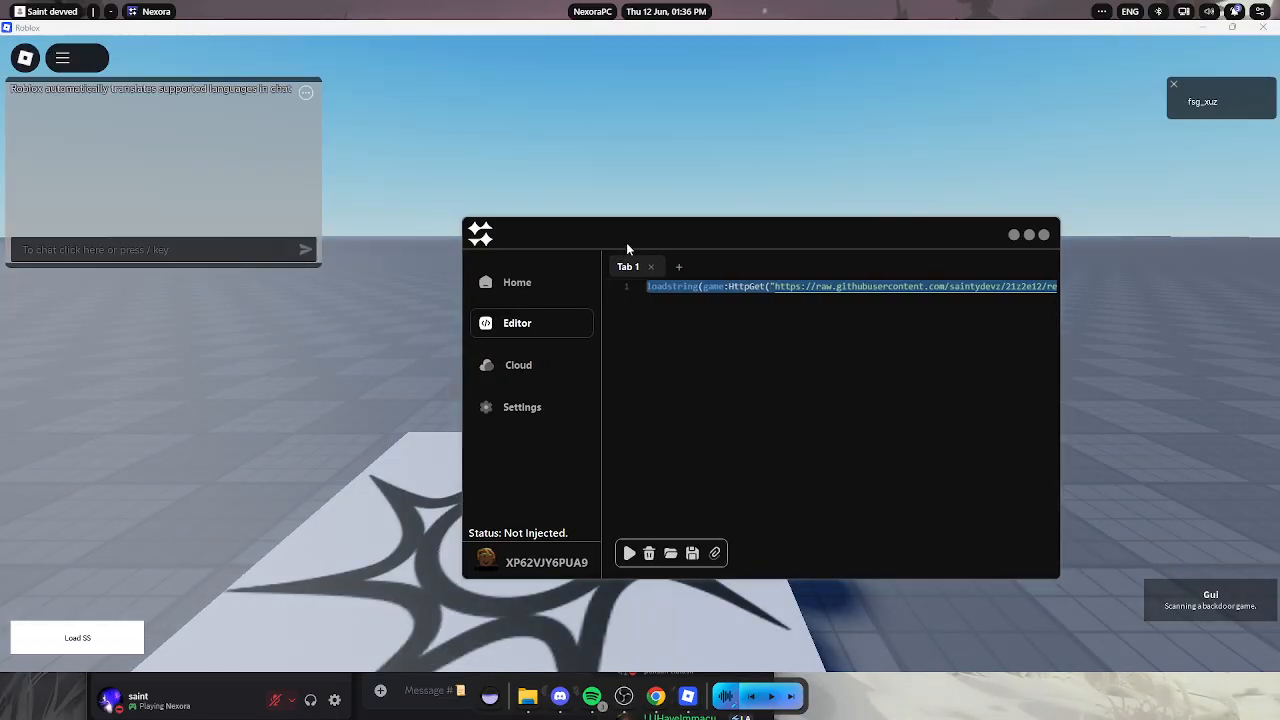
# Inject Nexora into the game and execute the loadstring, bringing up the Nexora ServerSide panel, then return to Chrome
pyautogui.click(522, 406)
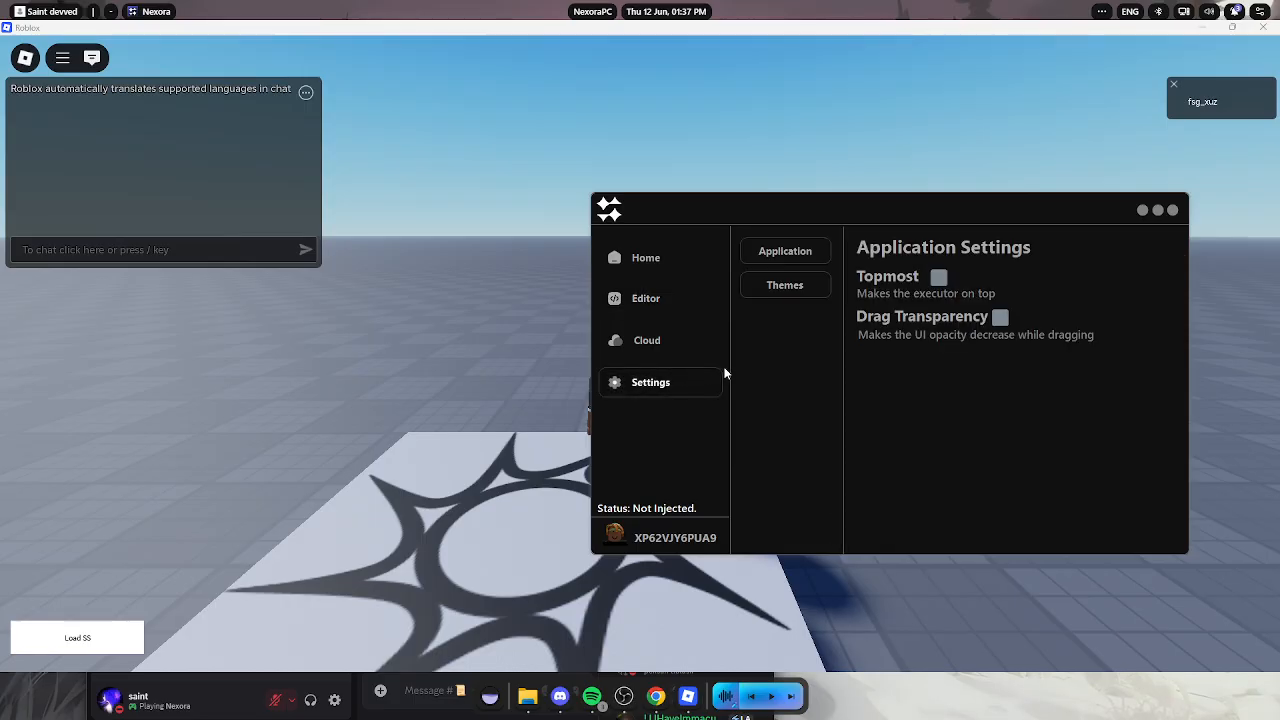
pyautogui.click(646, 298)
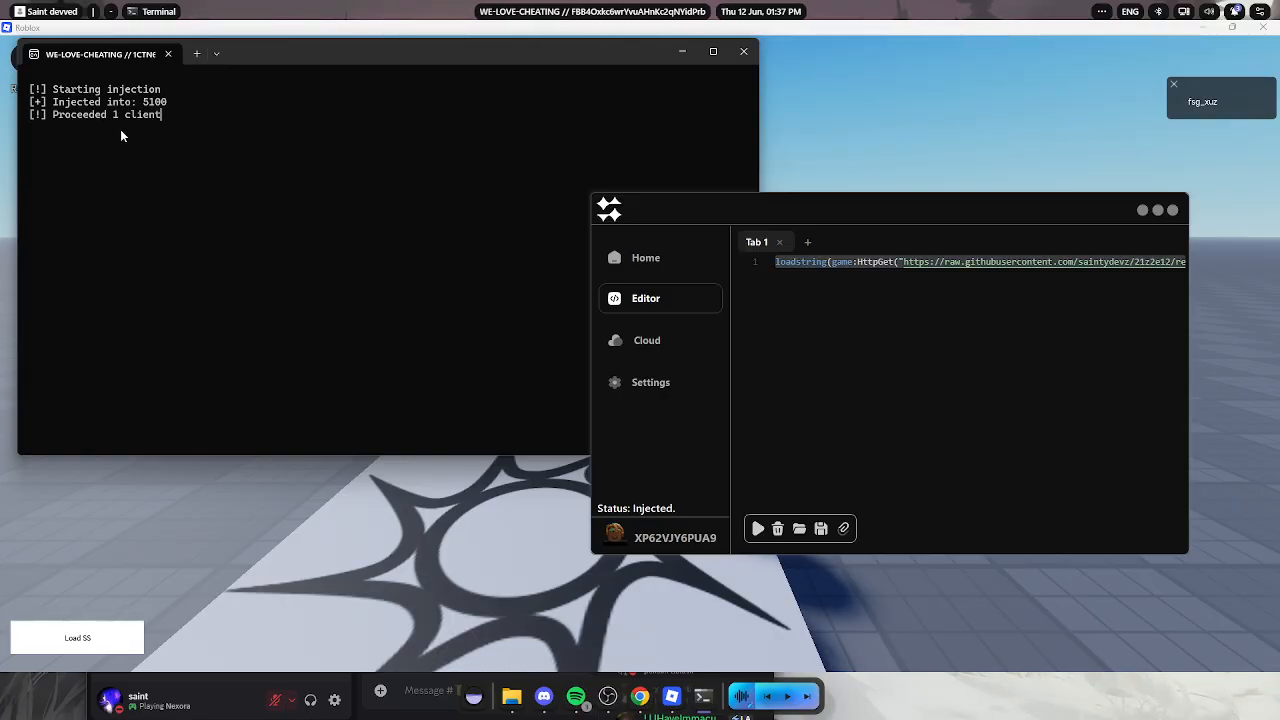
pyautogui.click(744, 52)
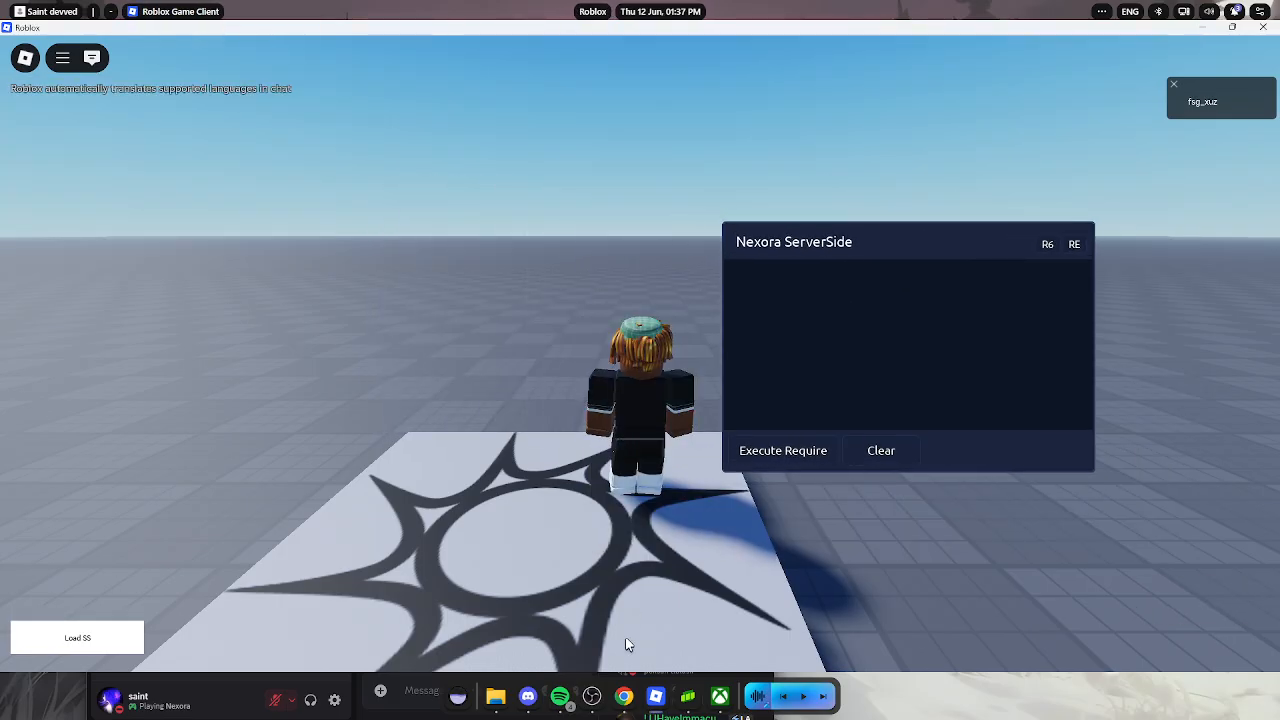
pyautogui.click(528, 696)
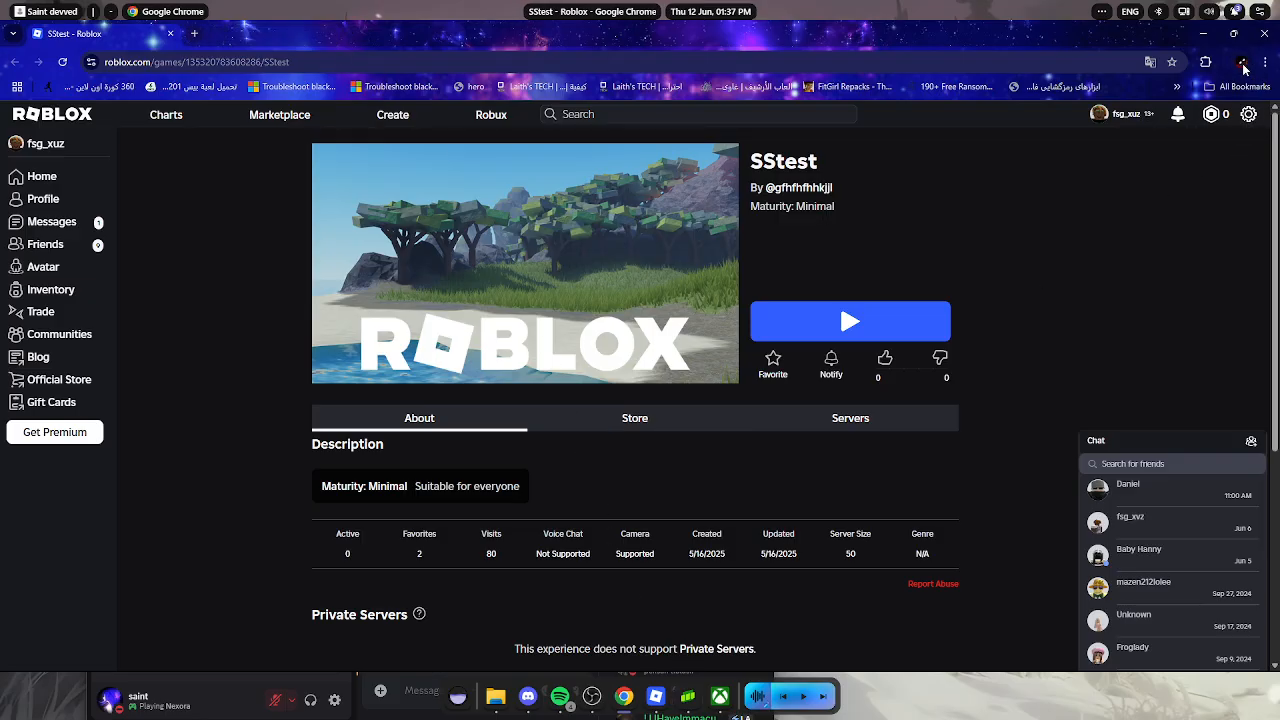
# Go to github.com/v60x/Roblox-Require-Scripts in a new tab and show its file tree
pyautogui.click(196, 32)
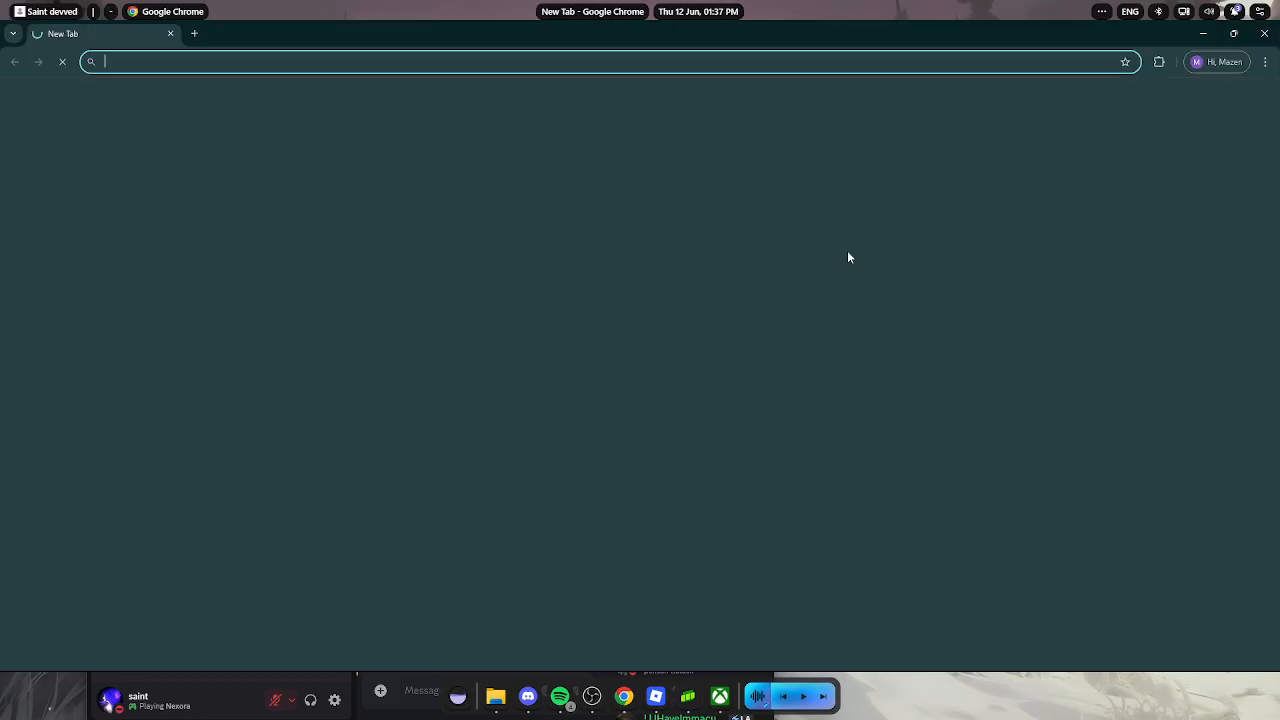
pyautogui.write('github.com/v60x/Roblox-Require-Scripts/blob/main/Admin%20Scripts/Infinite%20Yield%20FE')
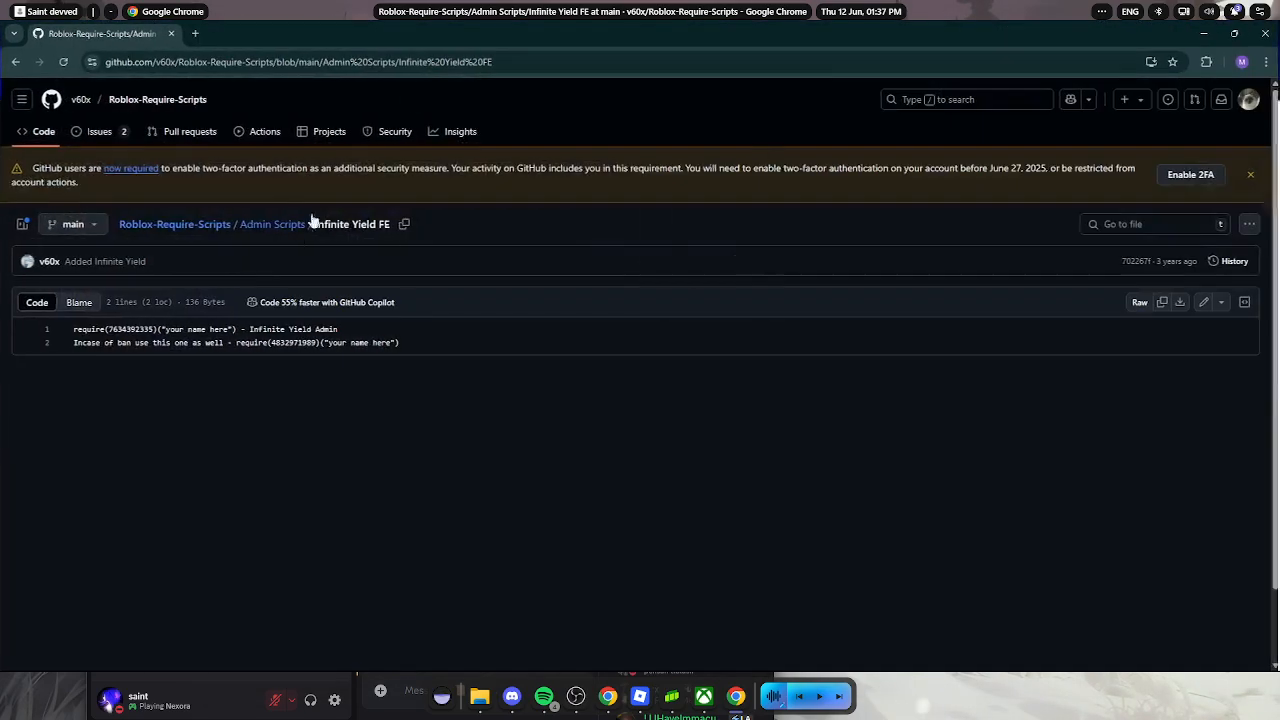
pyautogui.click(22, 224)
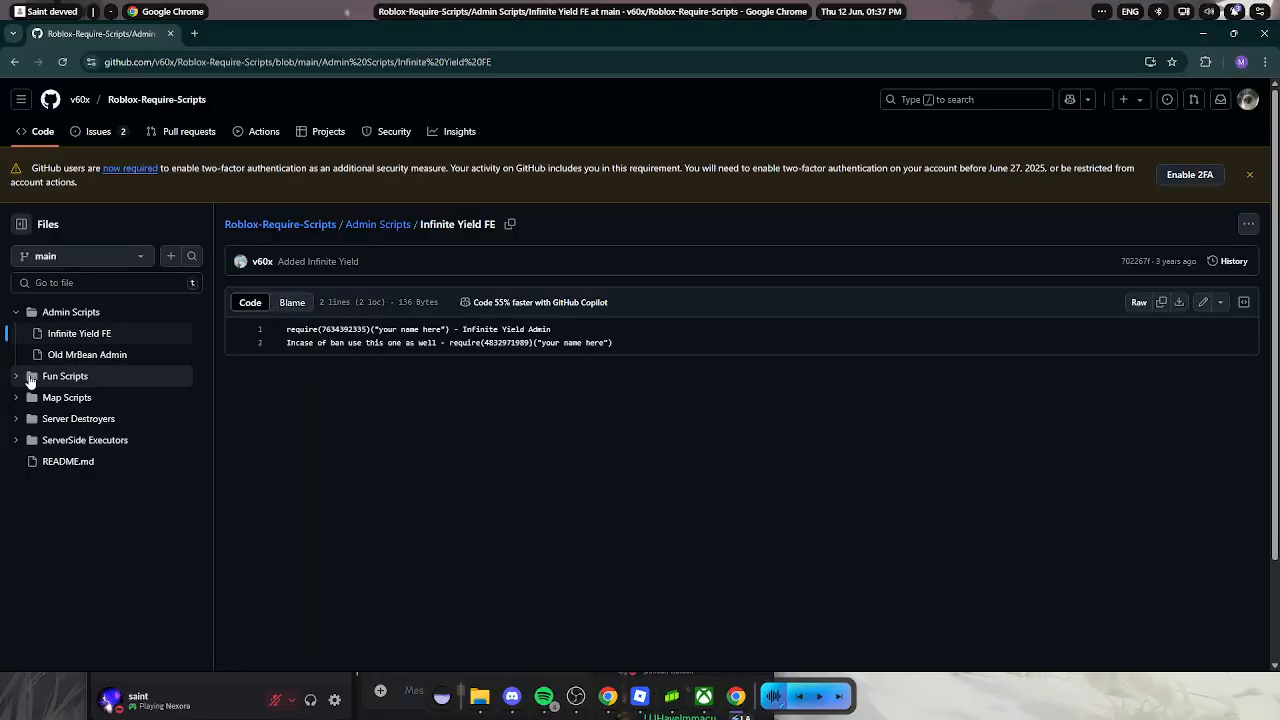
# Expand Fun Scripts and select the 'you are an idiot' require script
pyautogui.click(64, 376)
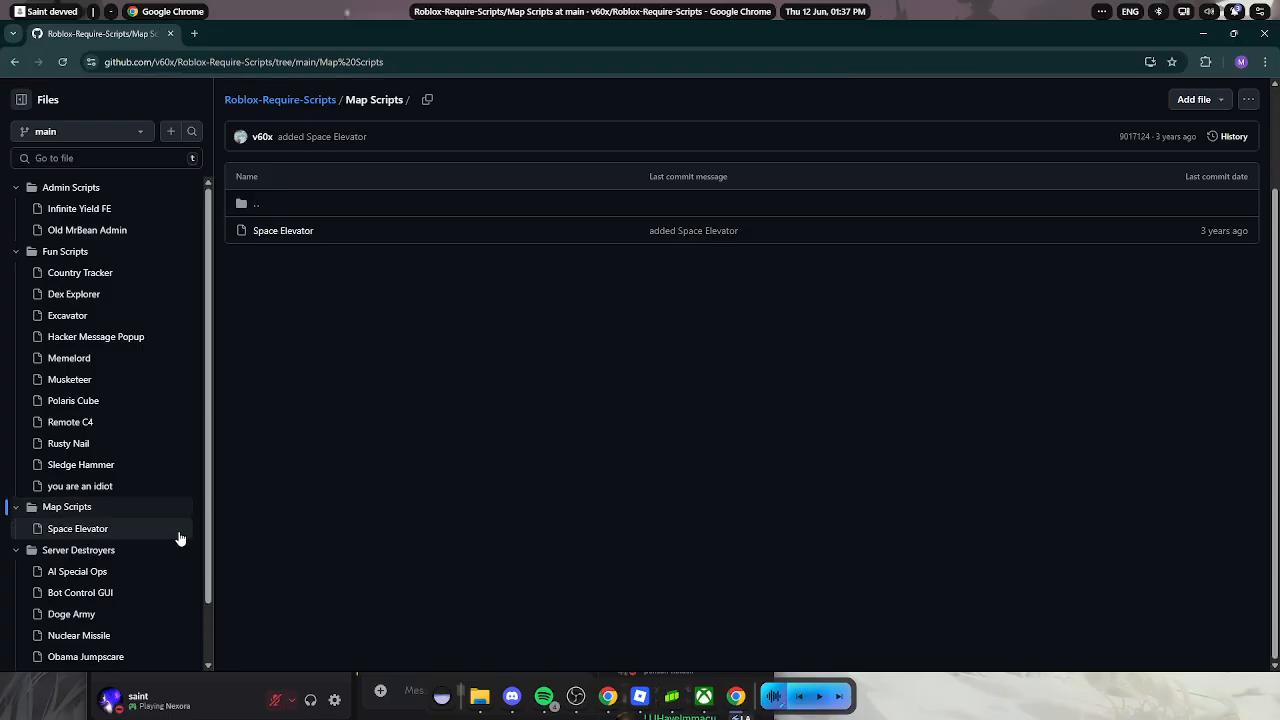
pyautogui.click(284, 230)
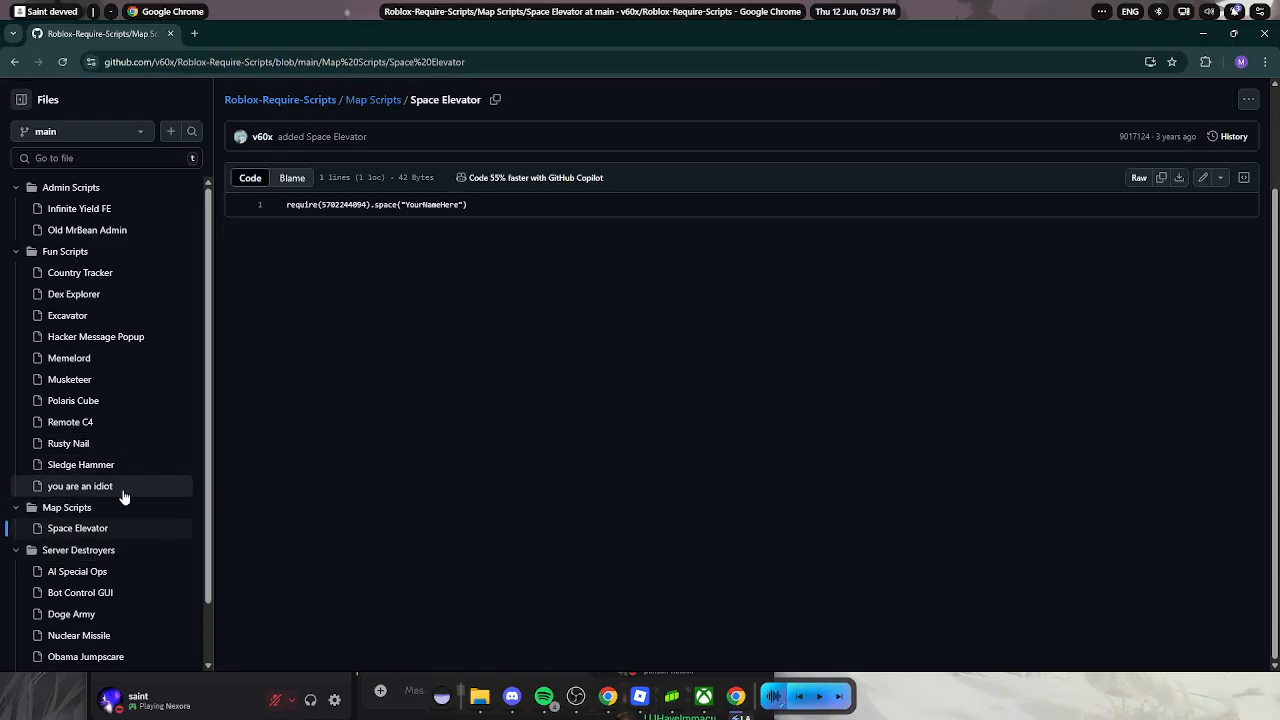
pyautogui.click(80, 486)
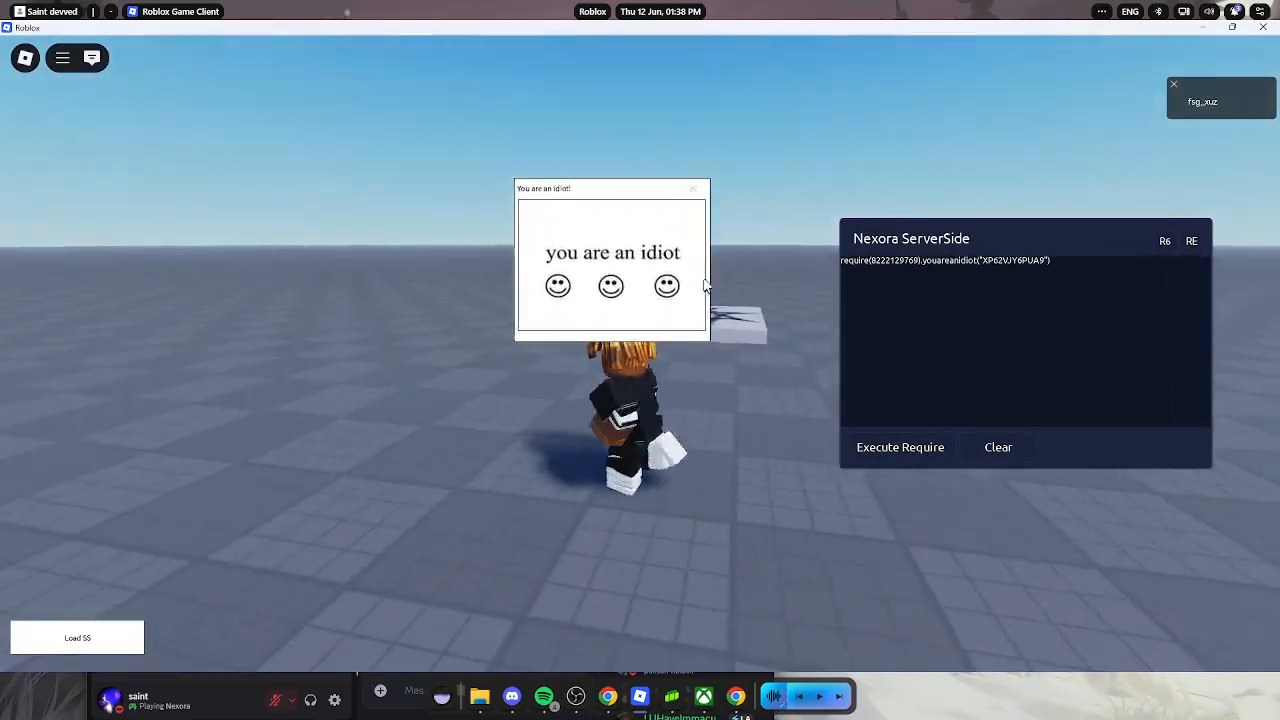
# Open the chat, dismiss one 'you are an idiot' popup, then leave the game
pyautogui.press('Escape')
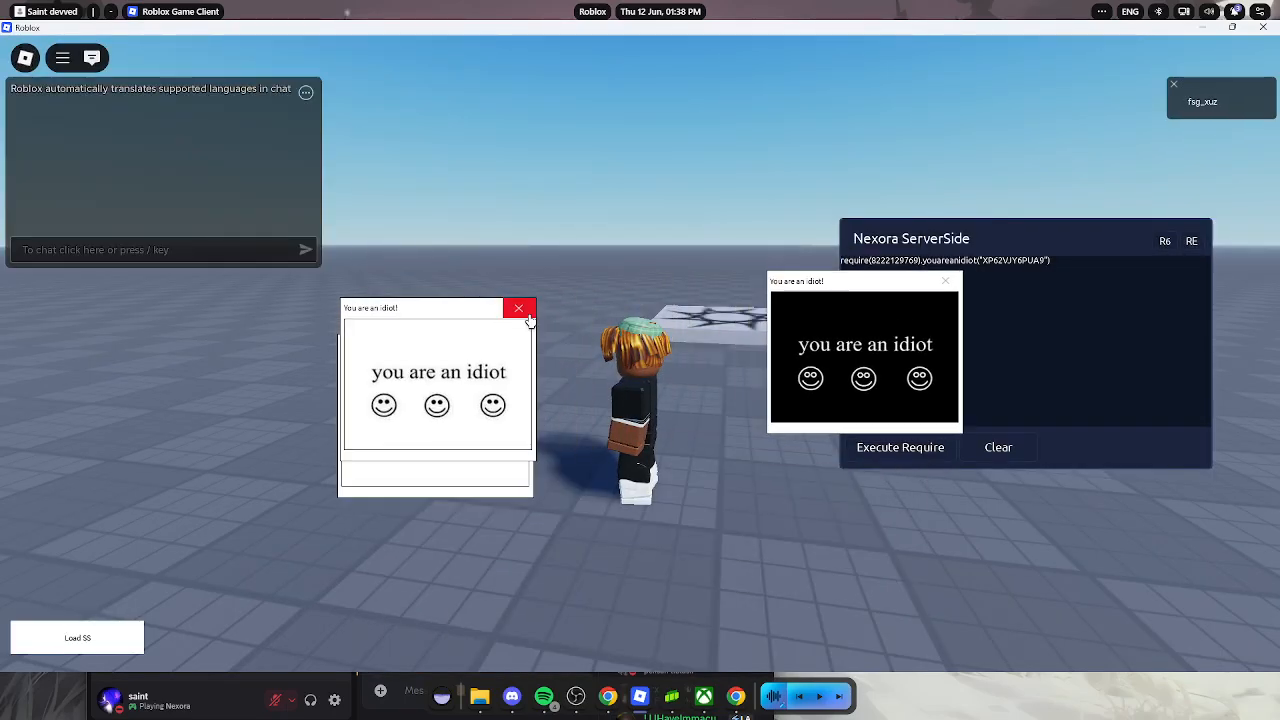
pyautogui.click(900, 448)
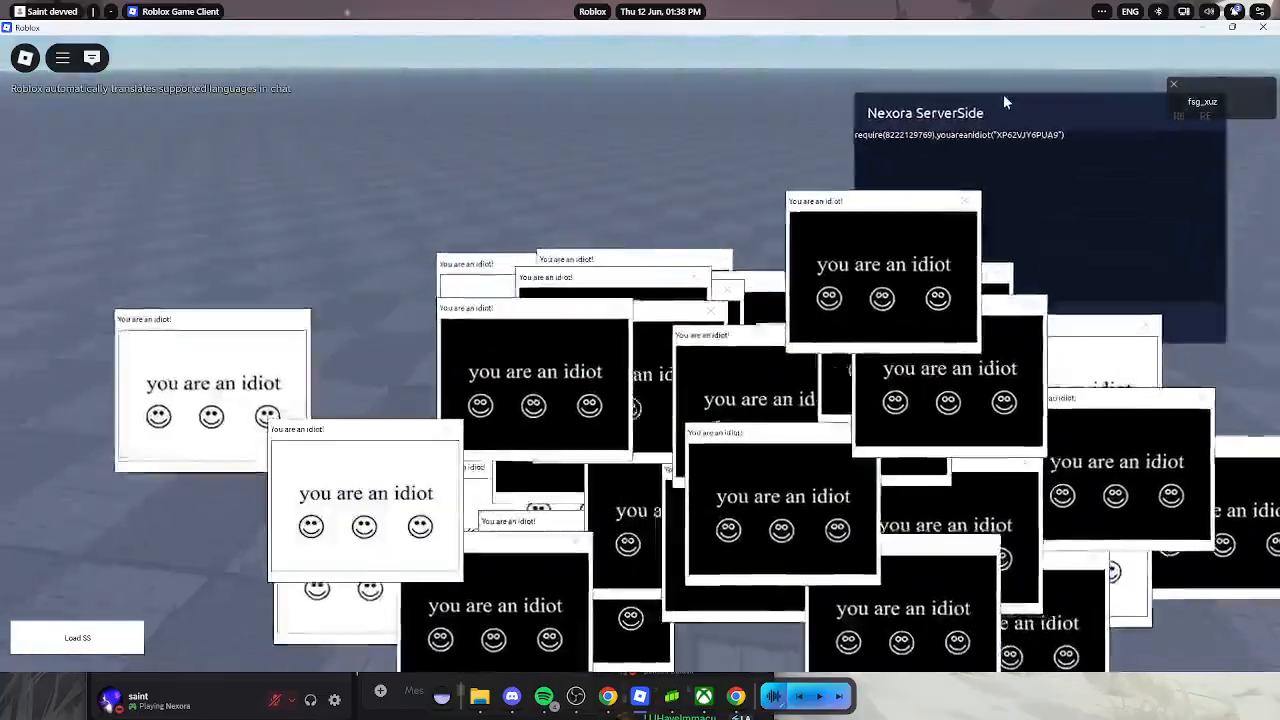
pyautogui.click(608, 696)
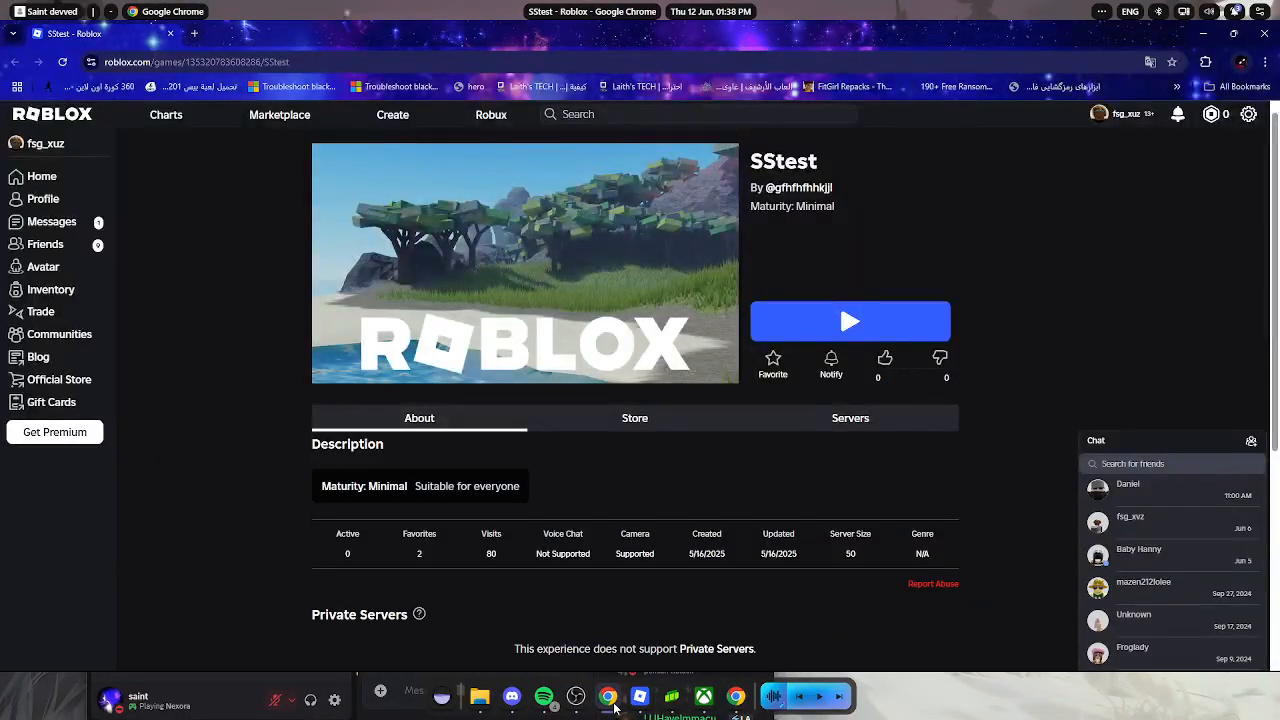